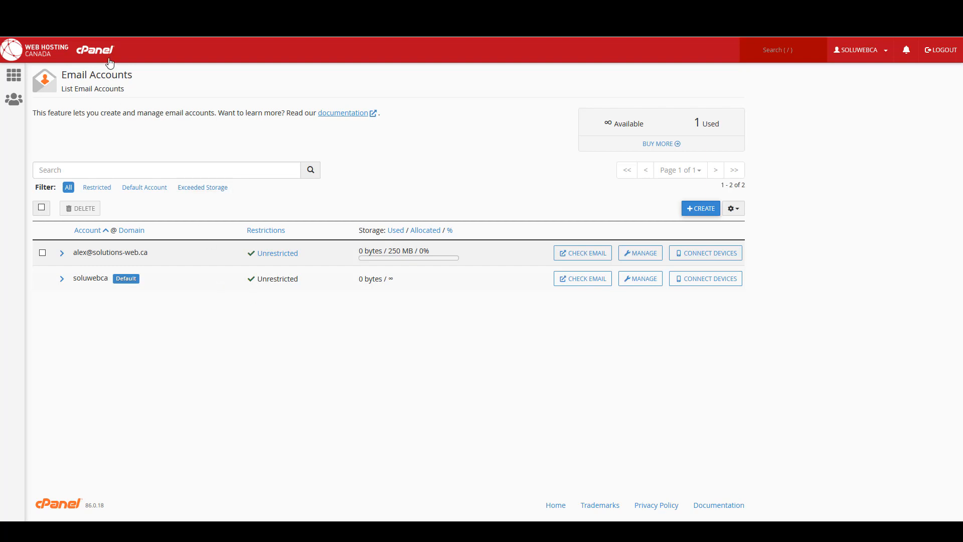
pyautogui.moveTo(239, 303)
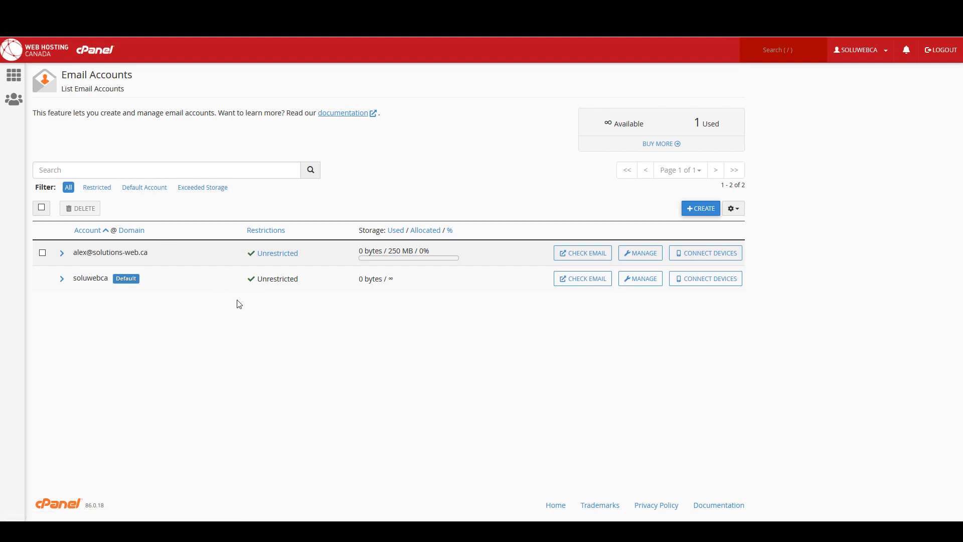
pyautogui.moveTo(212, 288)
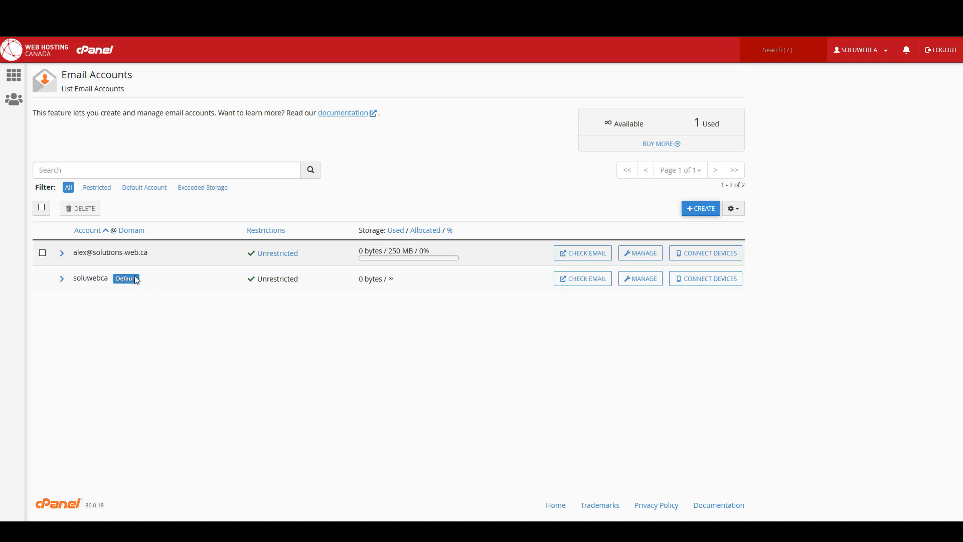
pyautogui.moveTo(388, 351)
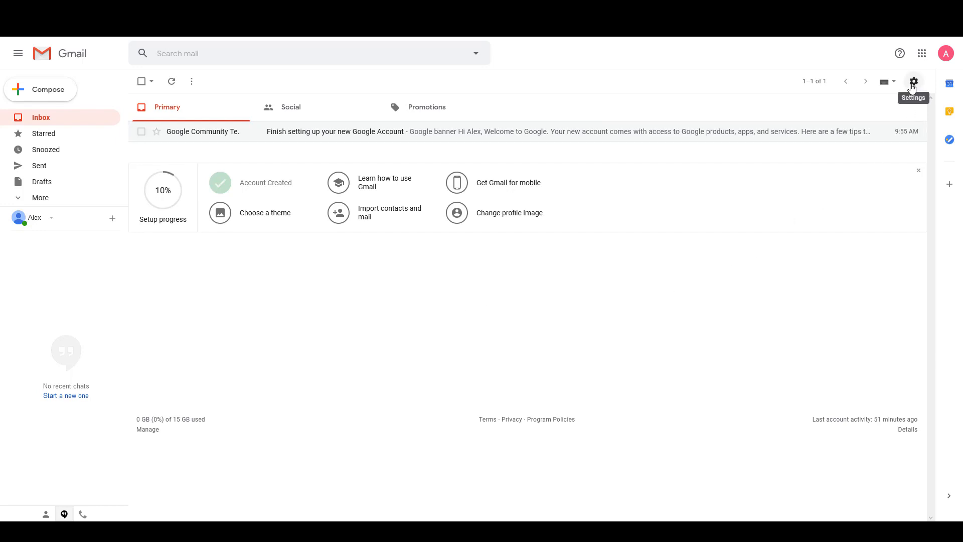
# Reach the Accounts and Import section of Gmail settings via the gear menu.
pyautogui.click(913, 80)
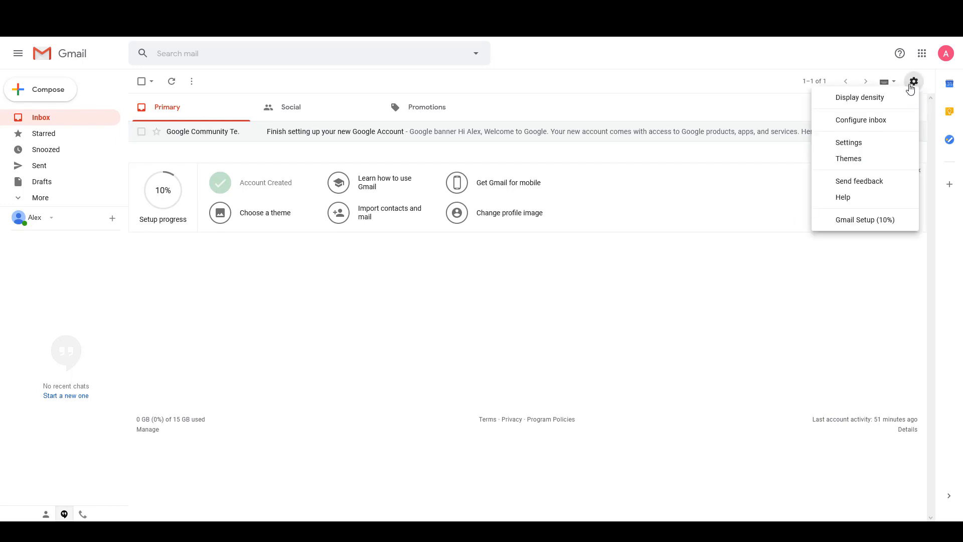
pyautogui.click(848, 142)
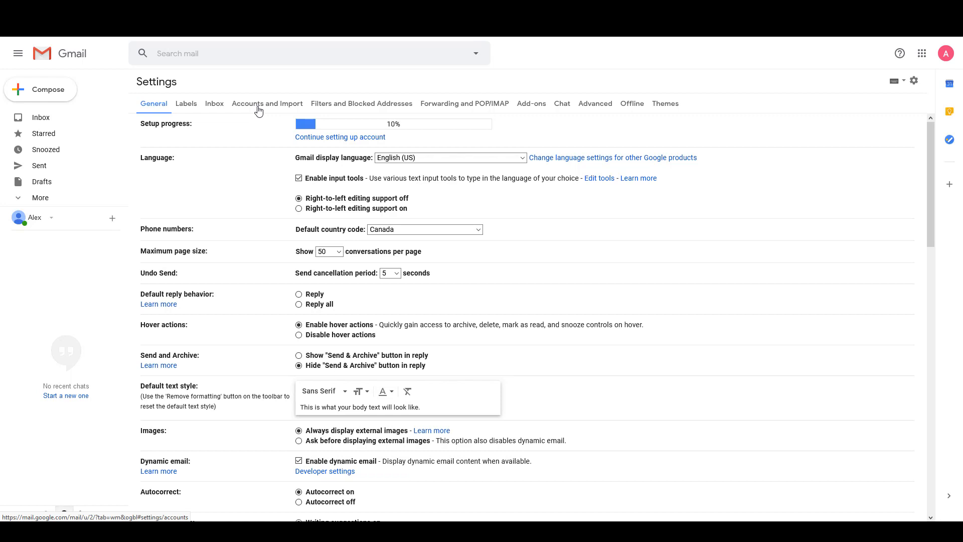
pyautogui.click(267, 103)
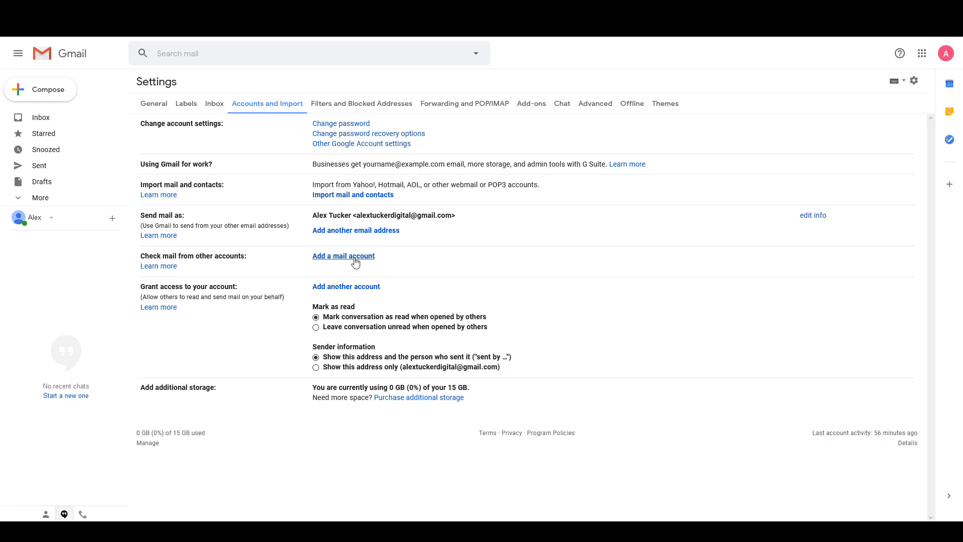
# Start adding a mail account with the cPanel address, keeping POP3 import as the method.
pyautogui.click(343, 256)
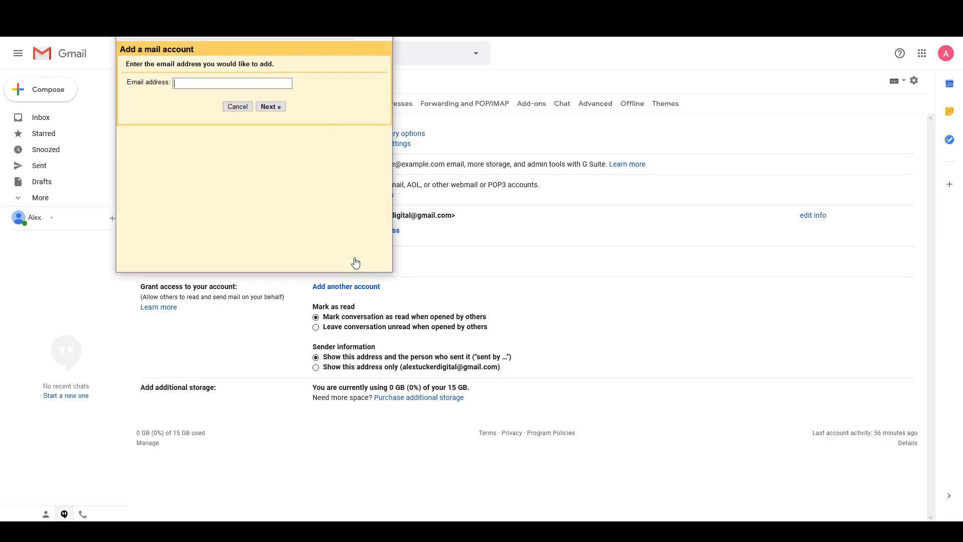
pyautogui.click(231, 83)
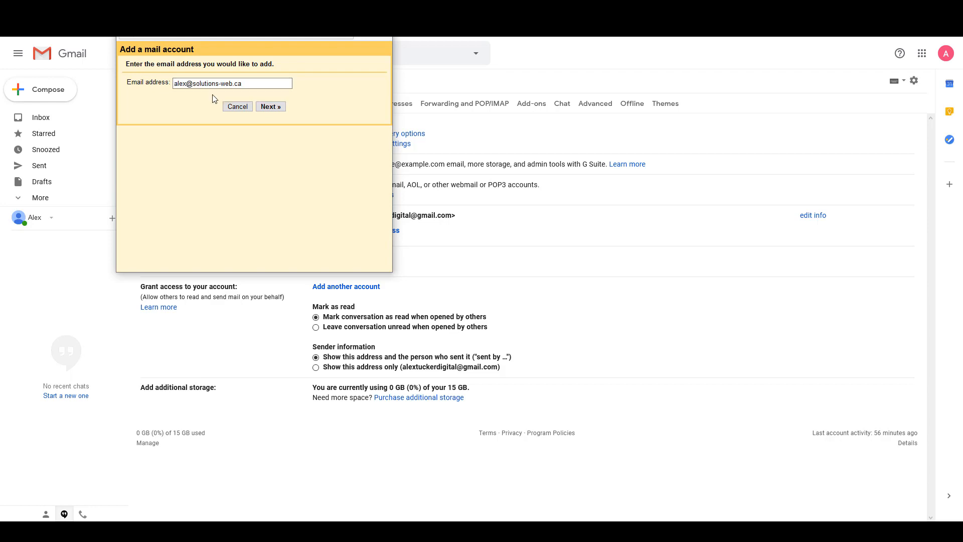
pyautogui.click(270, 107)
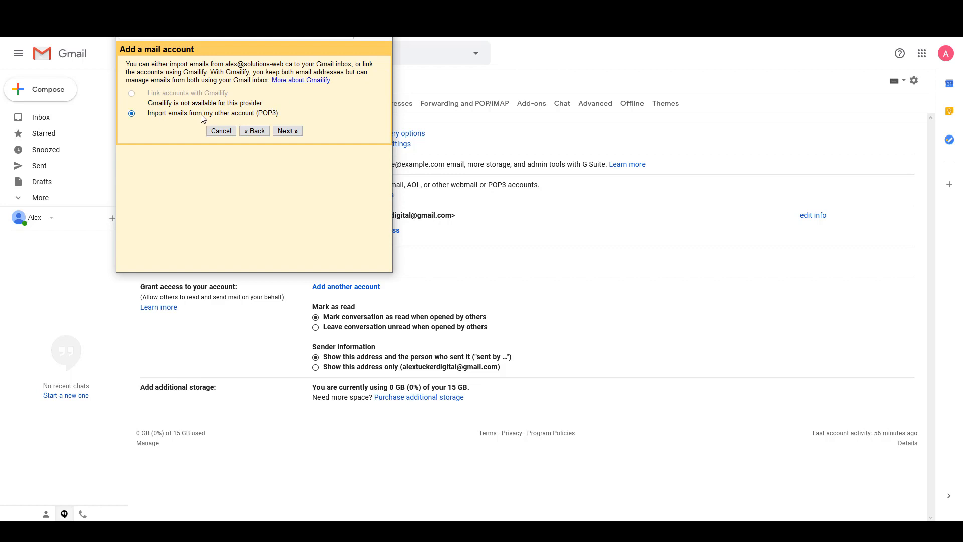
pyautogui.moveTo(260, 119)
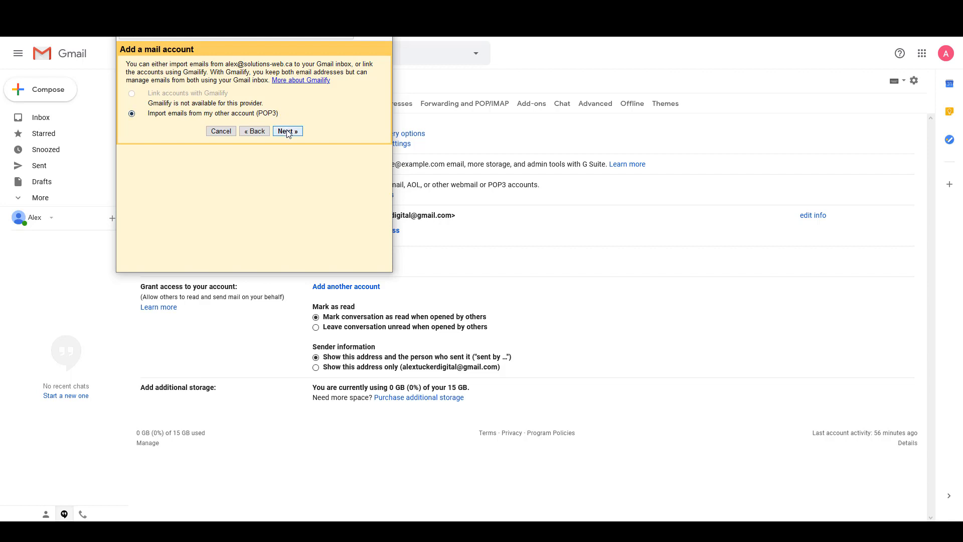
# Enter the mailbox password and set the incoming POP port to 995.
pyautogui.click(287, 130)
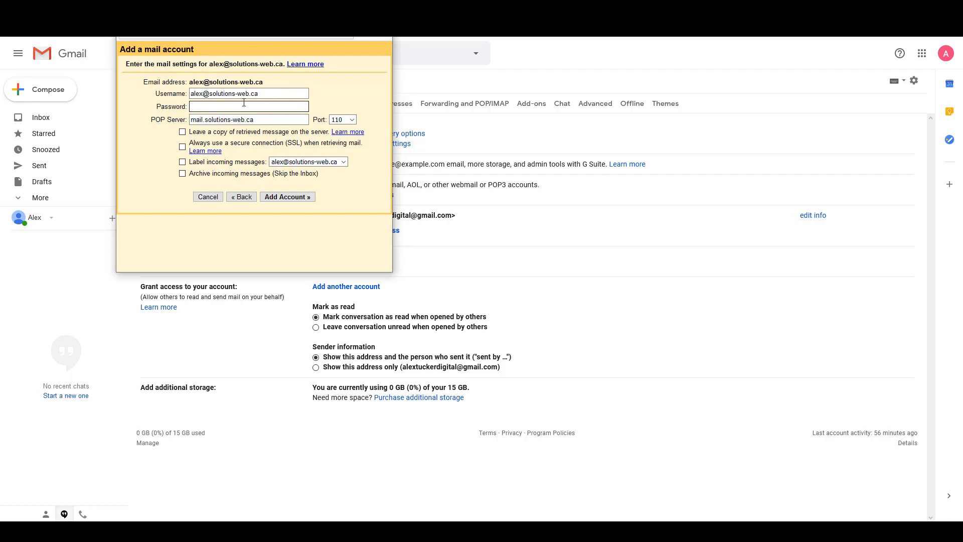
pyautogui.write('password')
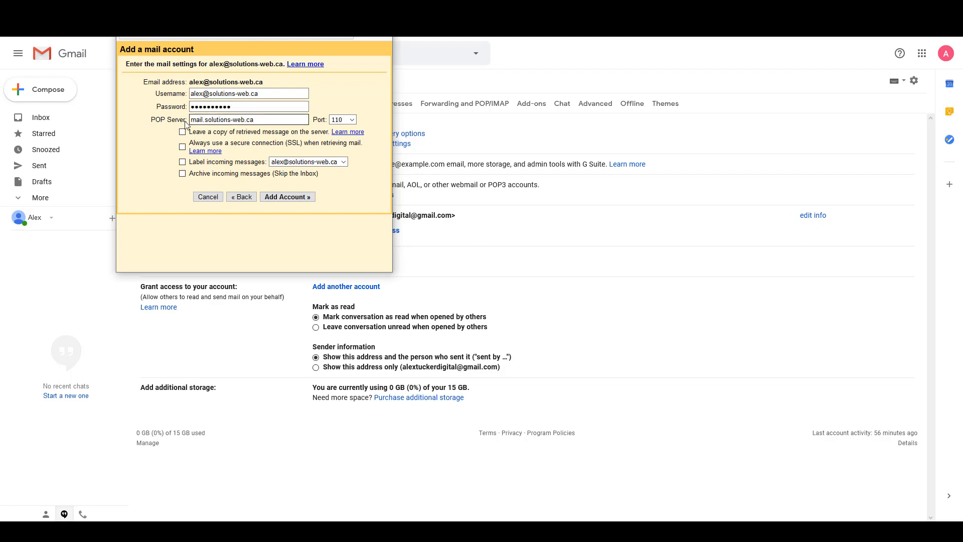
pyautogui.click(248, 119)
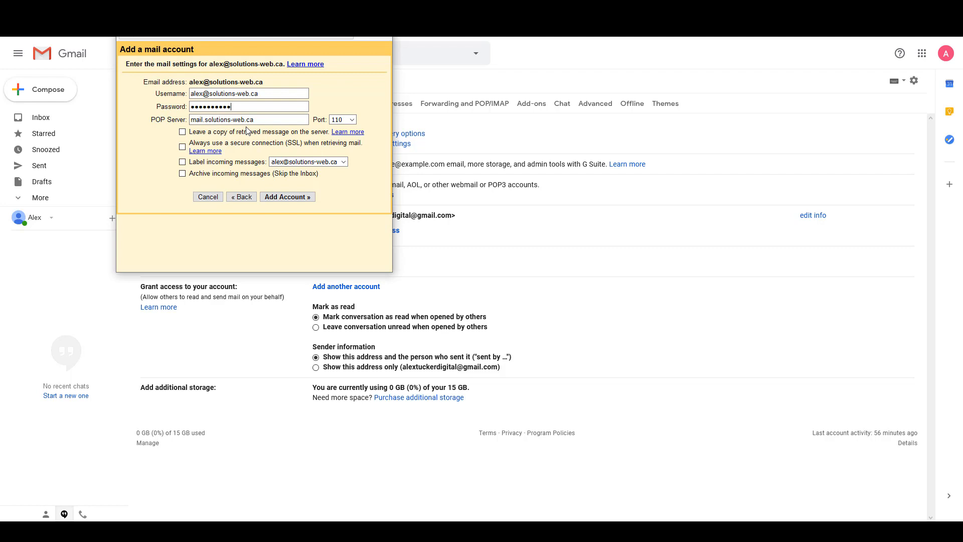
pyautogui.click(341, 119)
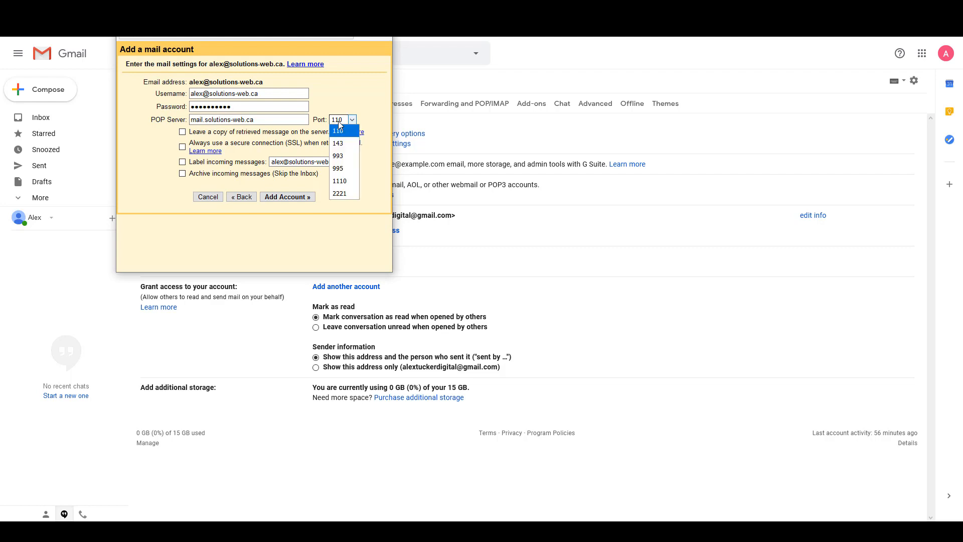
pyautogui.click(337, 168)
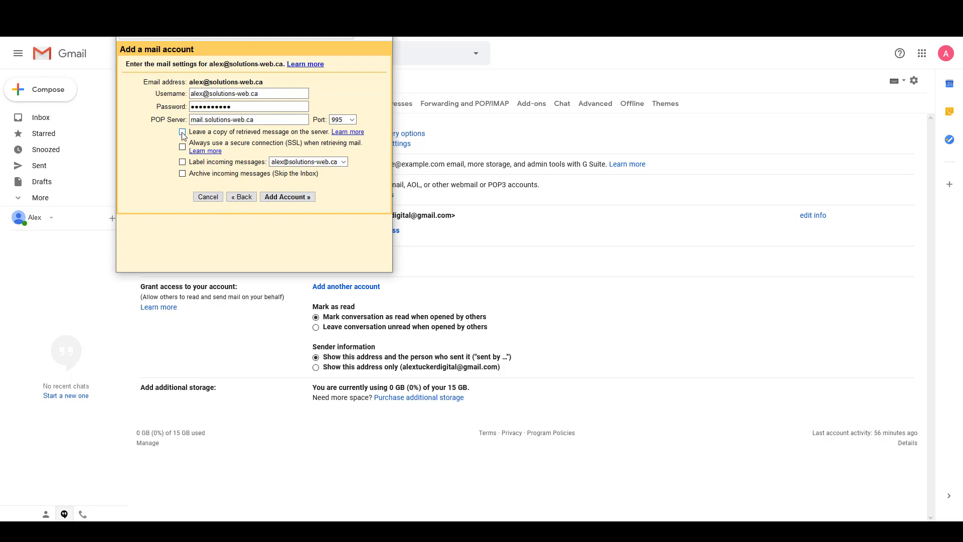
pyautogui.click(183, 132)
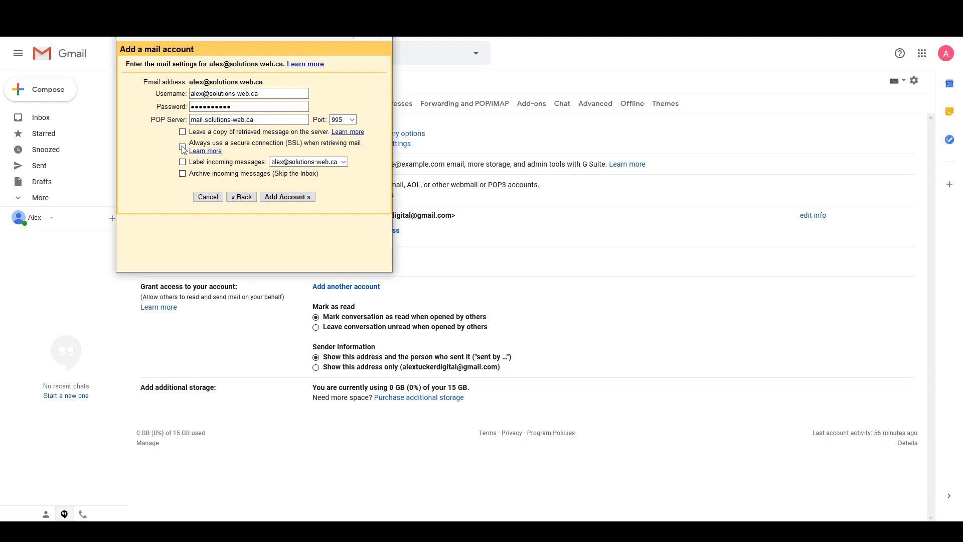
# Enable SSL retrieval and labelling of incoming messages, submit, and decline Firefox's save-login prompt.
pyautogui.click(181, 147)
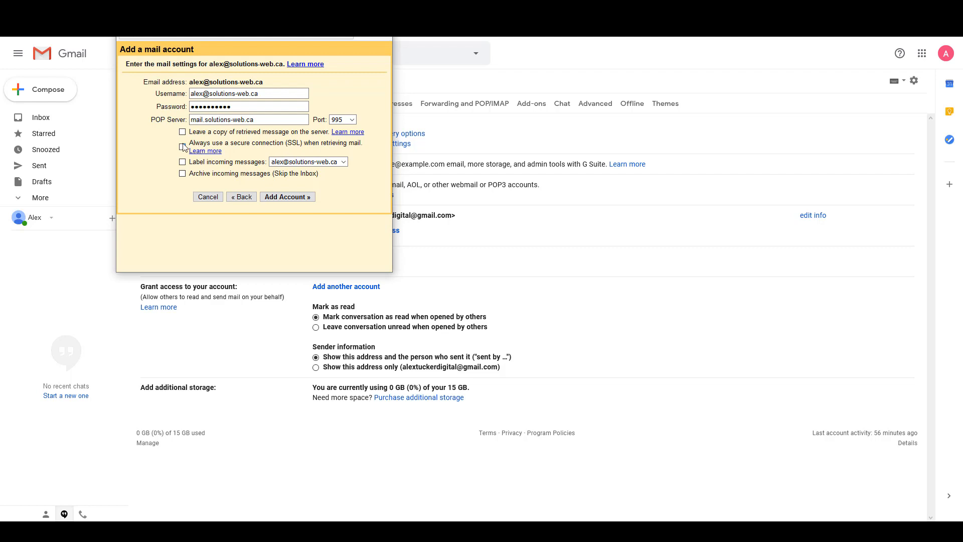
pyautogui.click(182, 147)
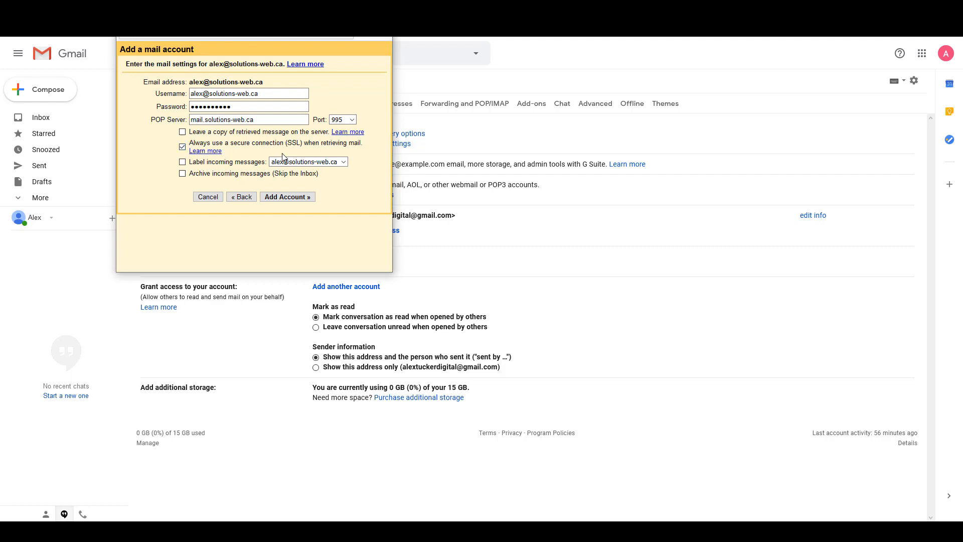
pyautogui.moveTo(122, 149)
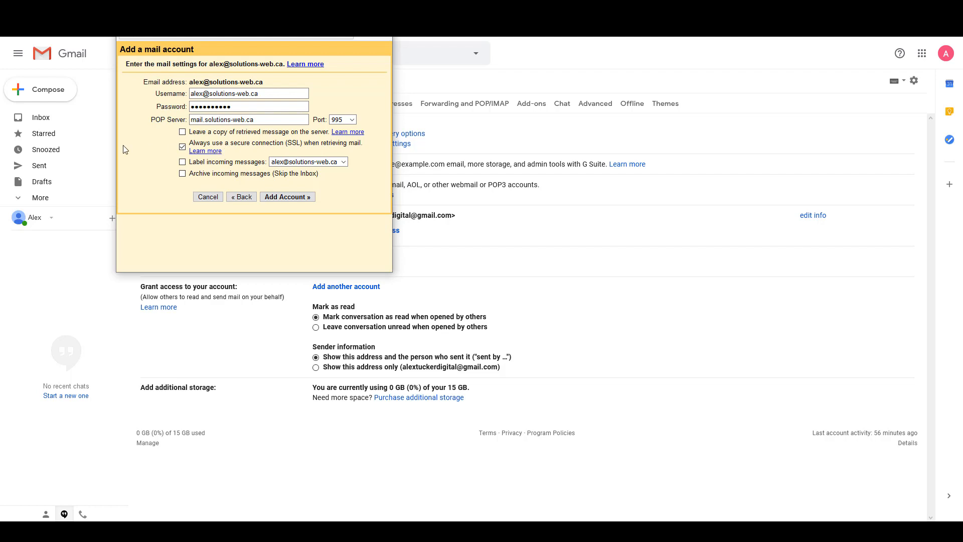
pyautogui.click(182, 146)
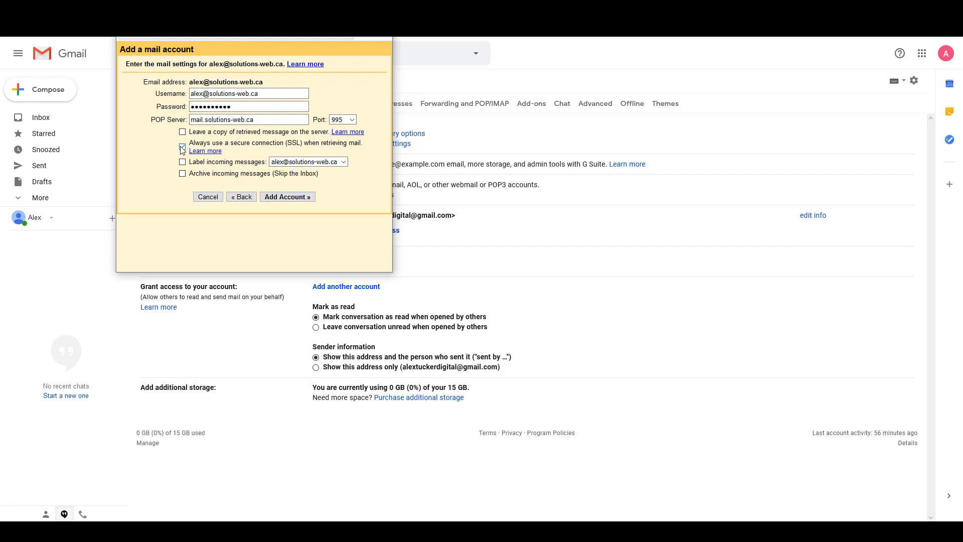
pyautogui.click(183, 146)
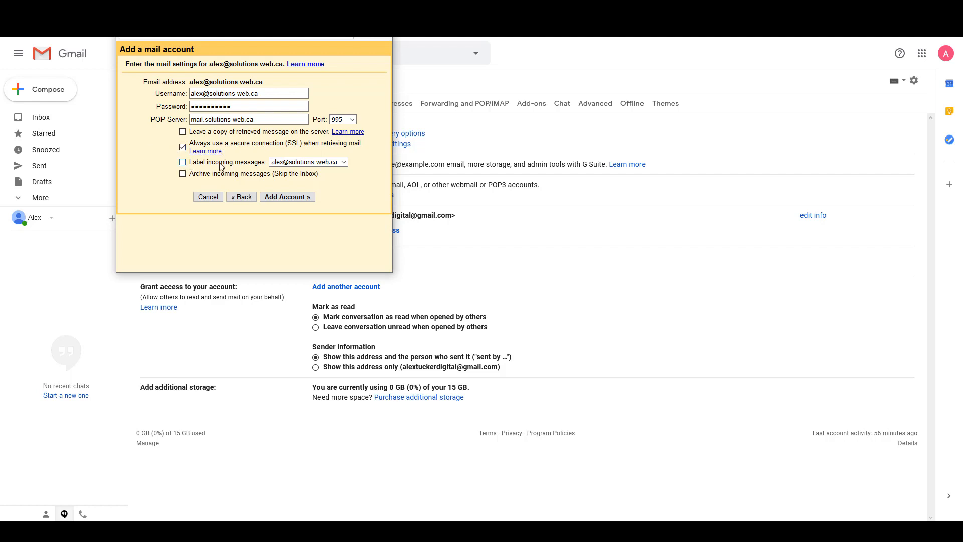
pyautogui.moveTo(232, 169)
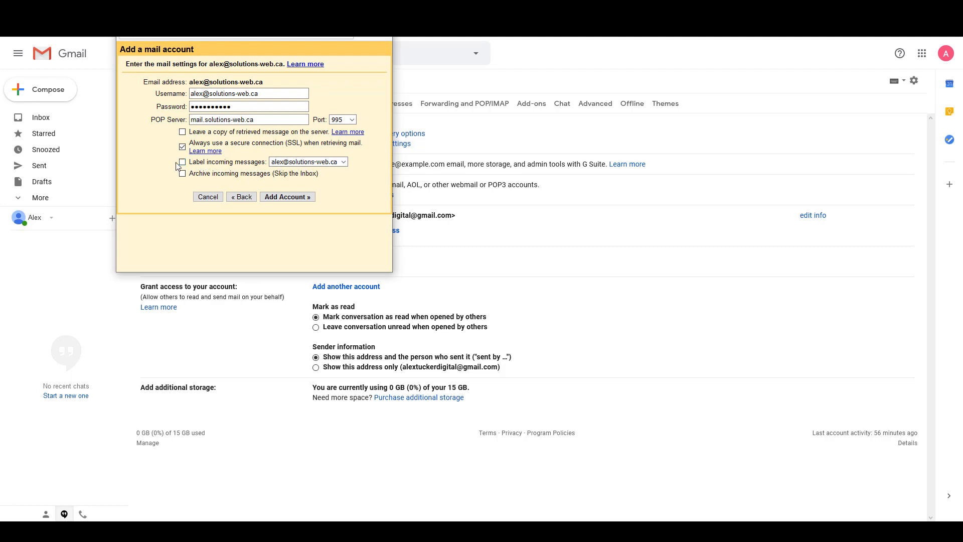
pyautogui.click(182, 161)
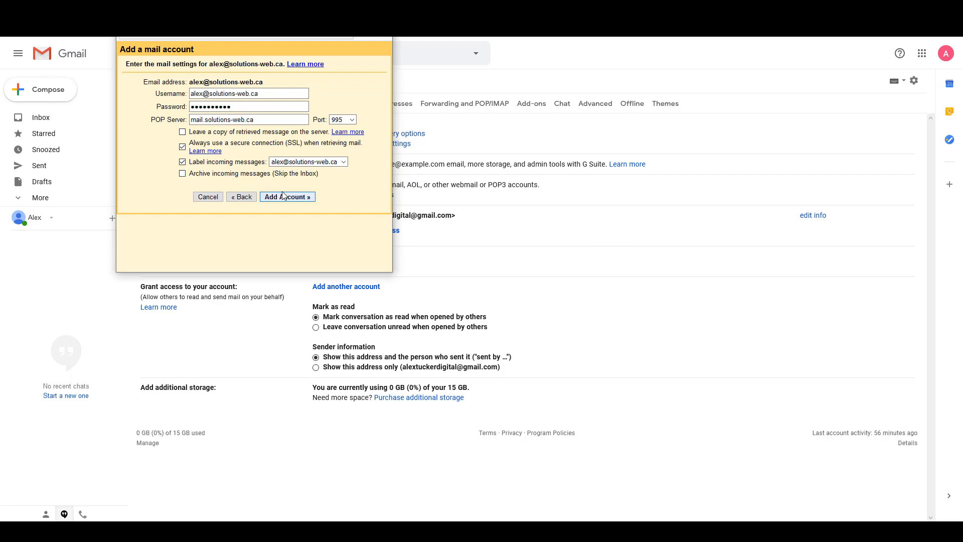
pyautogui.click(287, 197)
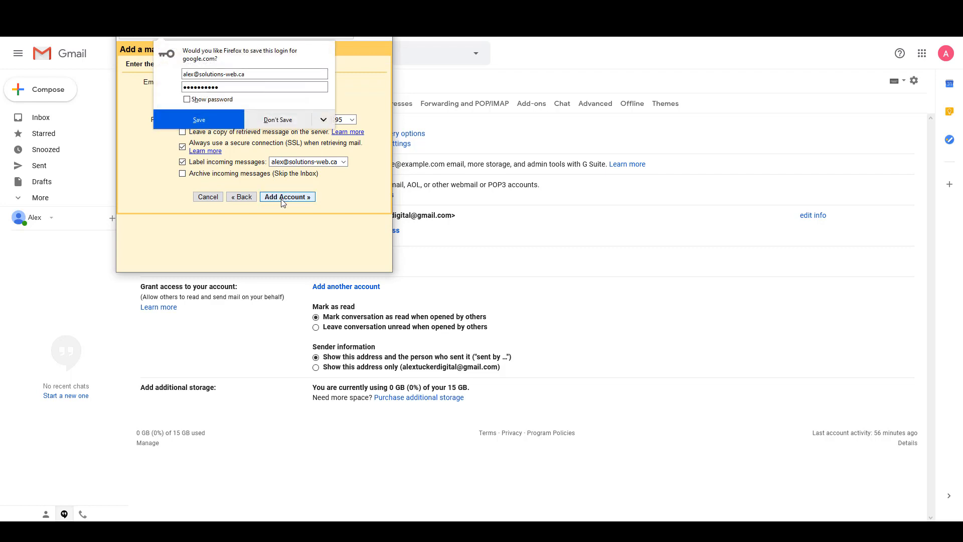
pyautogui.click(277, 120)
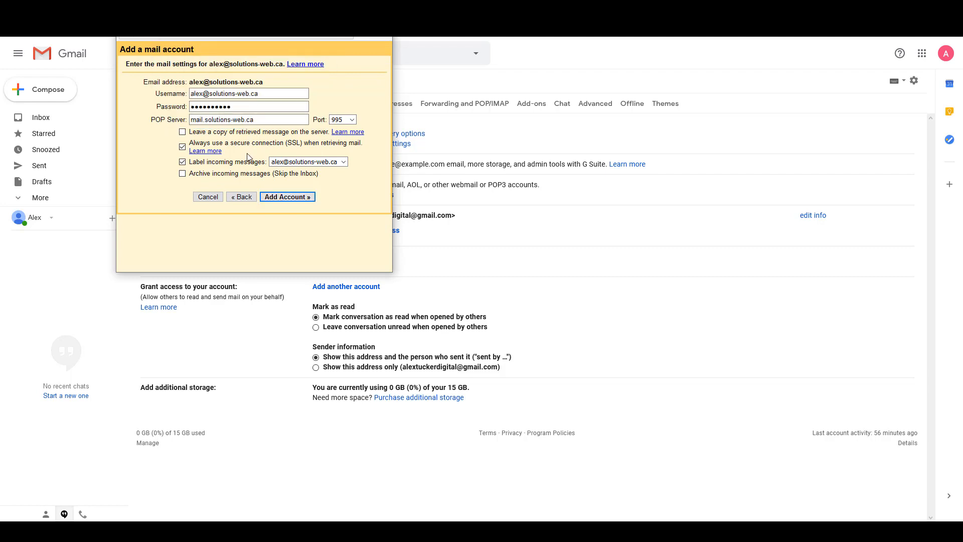
# Add the POP3 account, declining to send mail as this address, and finish.
pyautogui.click(287, 197)
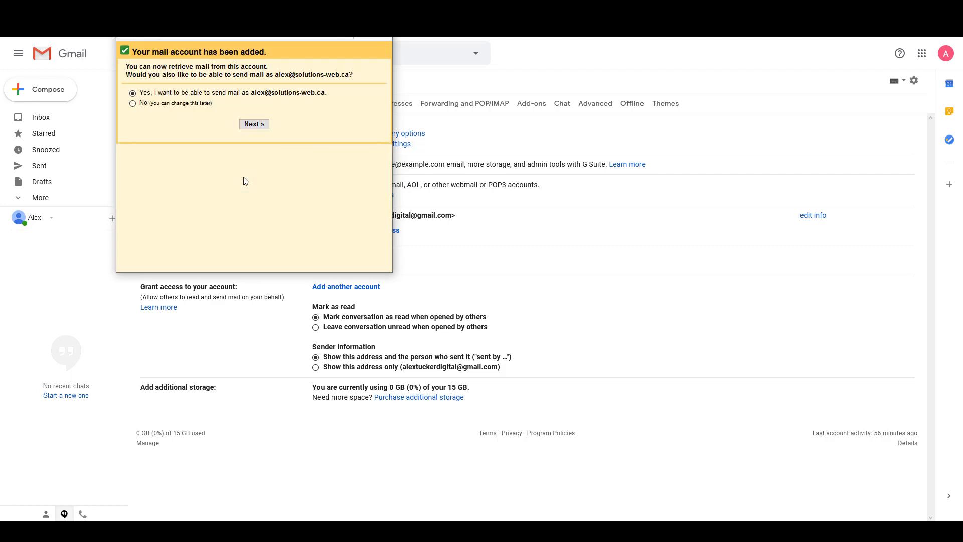
pyautogui.moveTo(260, 61)
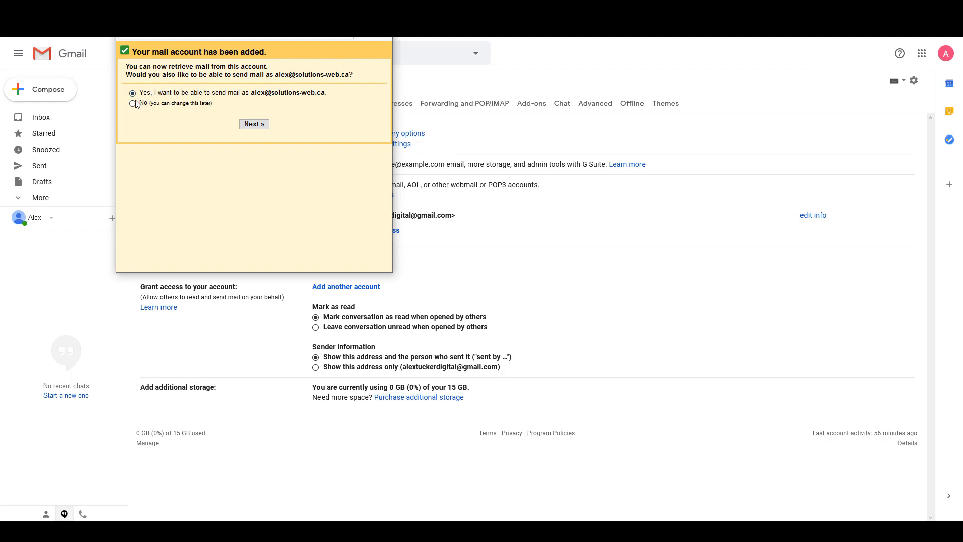
pyautogui.click(132, 103)
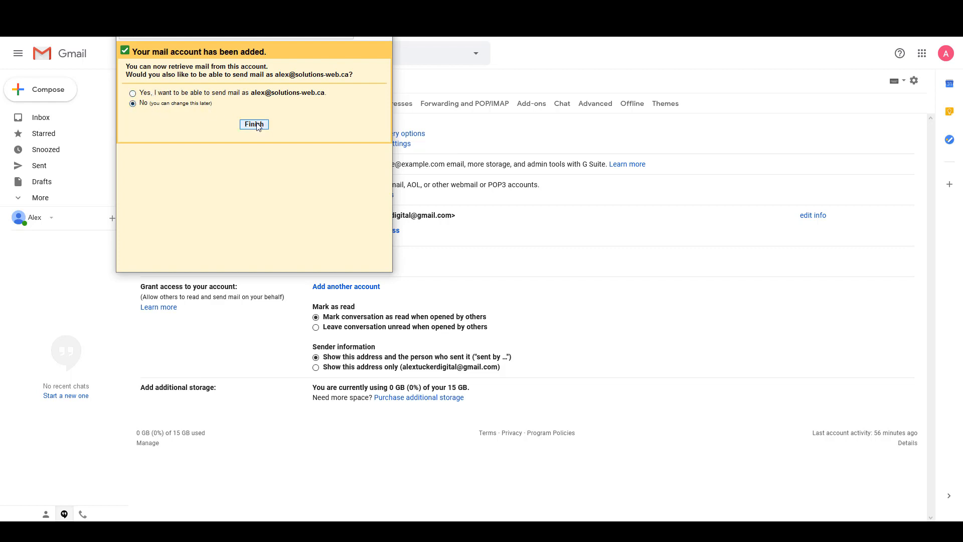
pyautogui.click(254, 124)
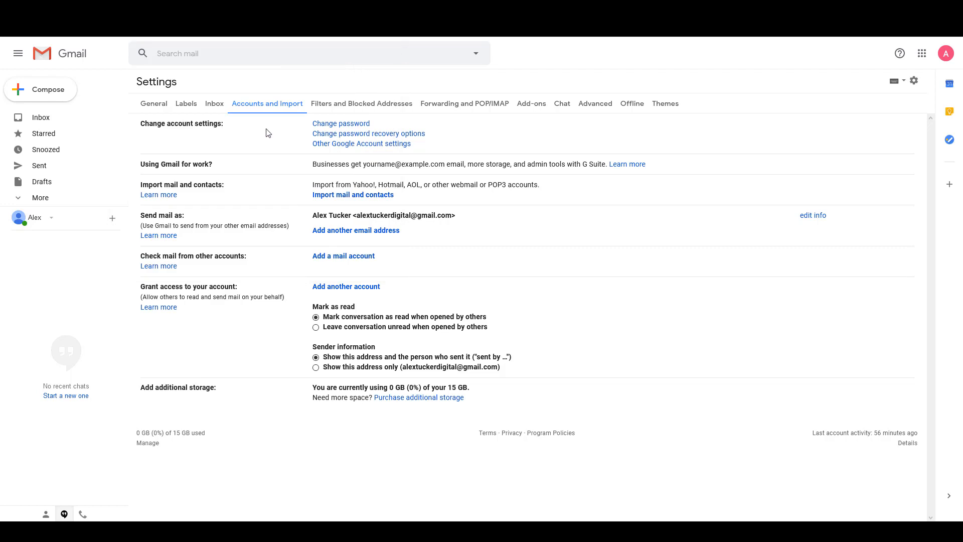
pyautogui.moveTo(256, 270)
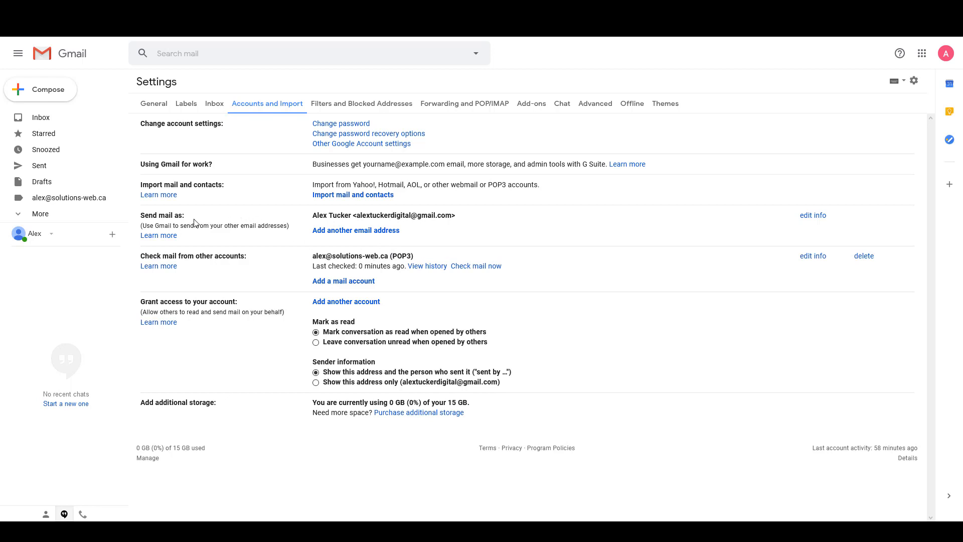
pyautogui.moveTo(388, 284)
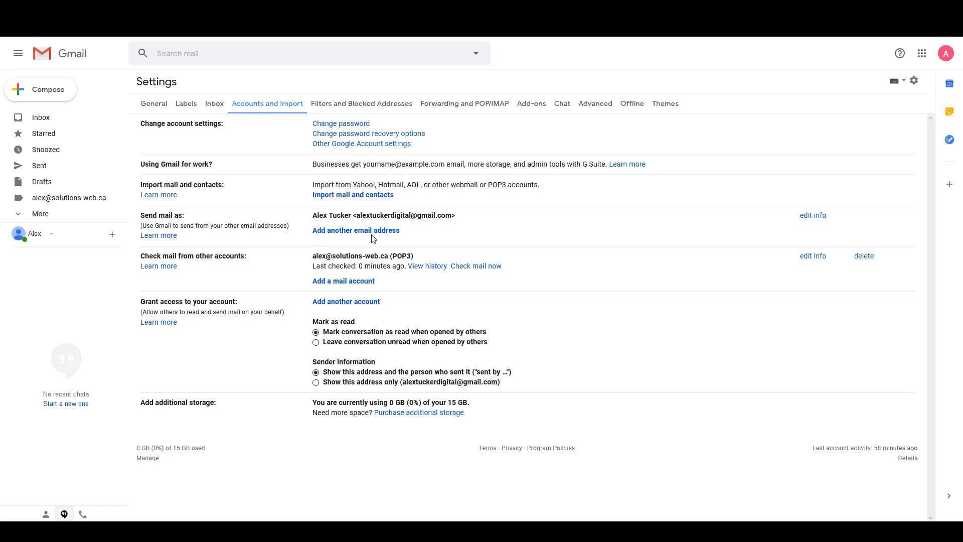
pyautogui.click(355, 231)
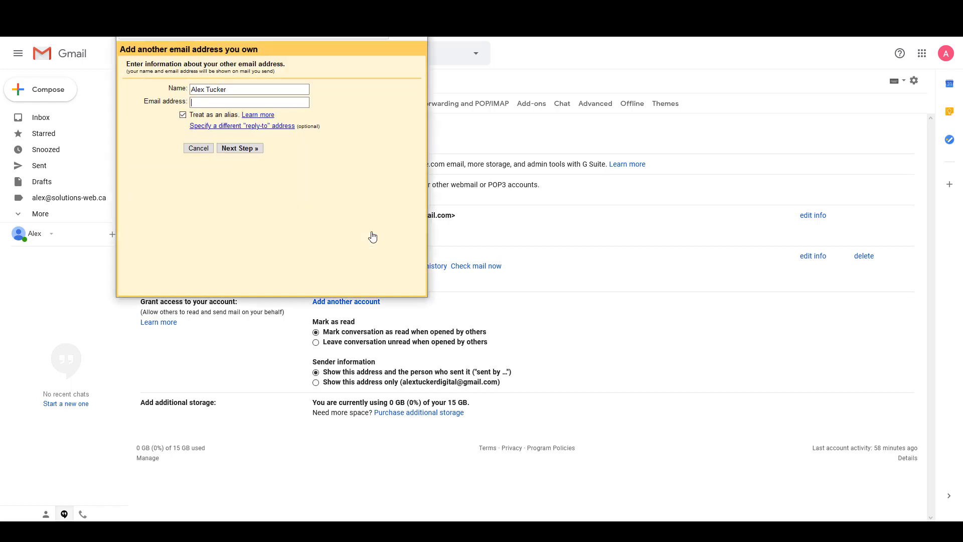
pyautogui.moveTo(302, 163)
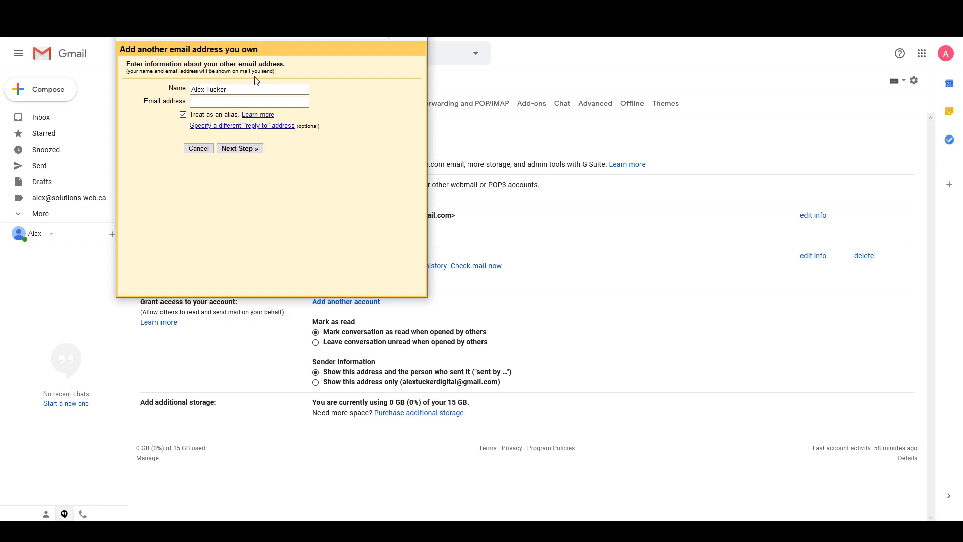
pyautogui.click(249, 102)
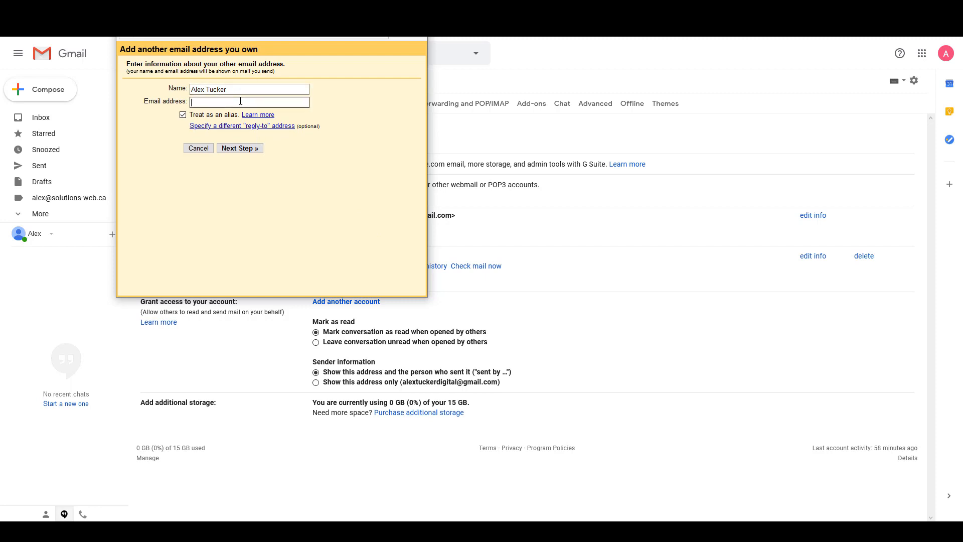
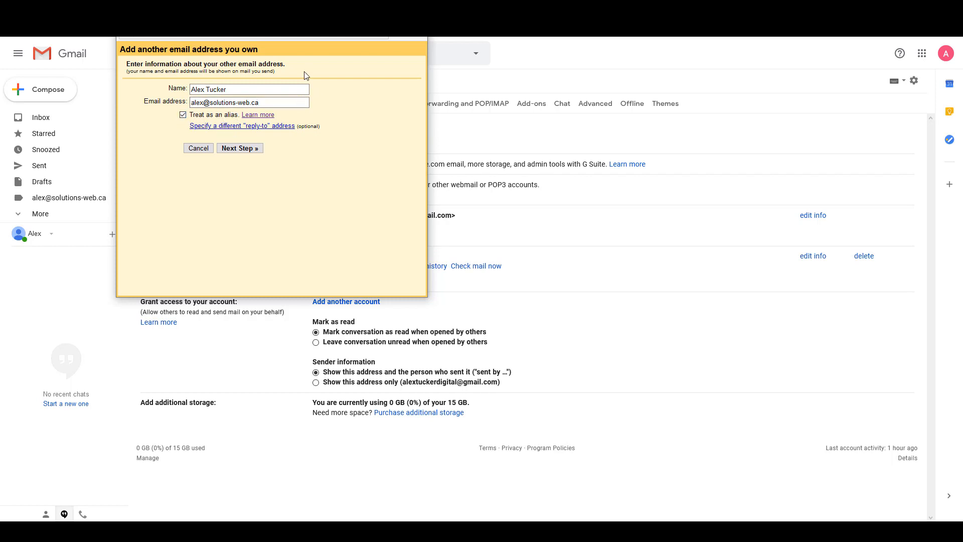
pyautogui.click(249, 102)
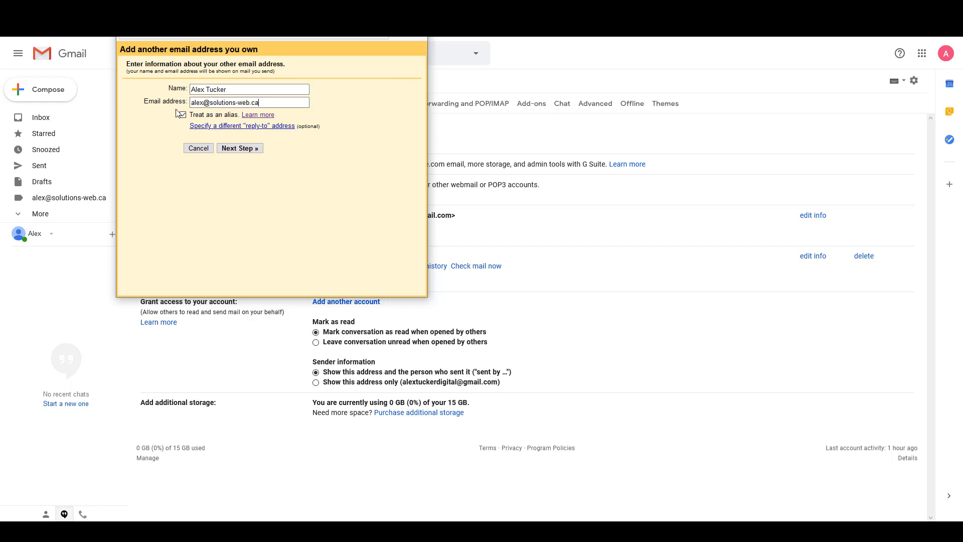
pyautogui.click(182, 114)
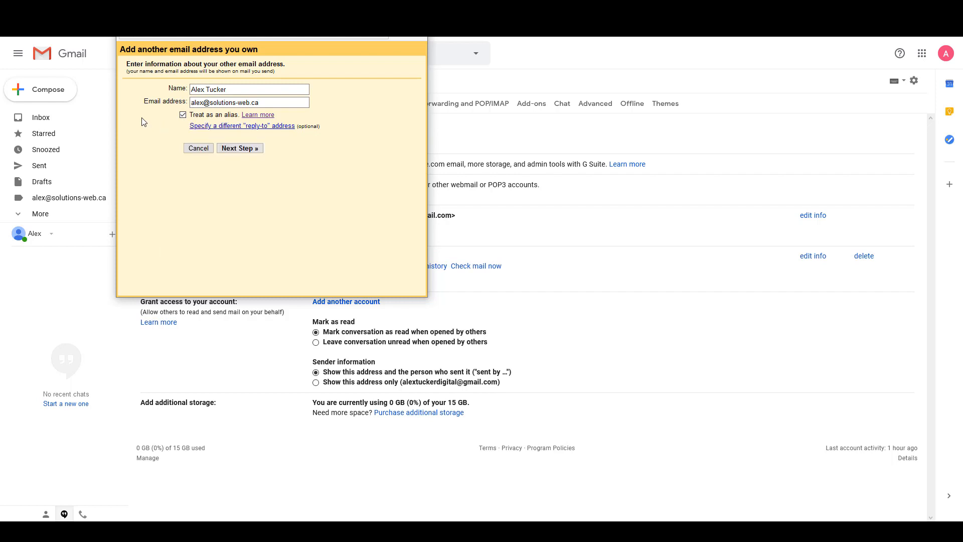
pyautogui.moveTo(210, 123)
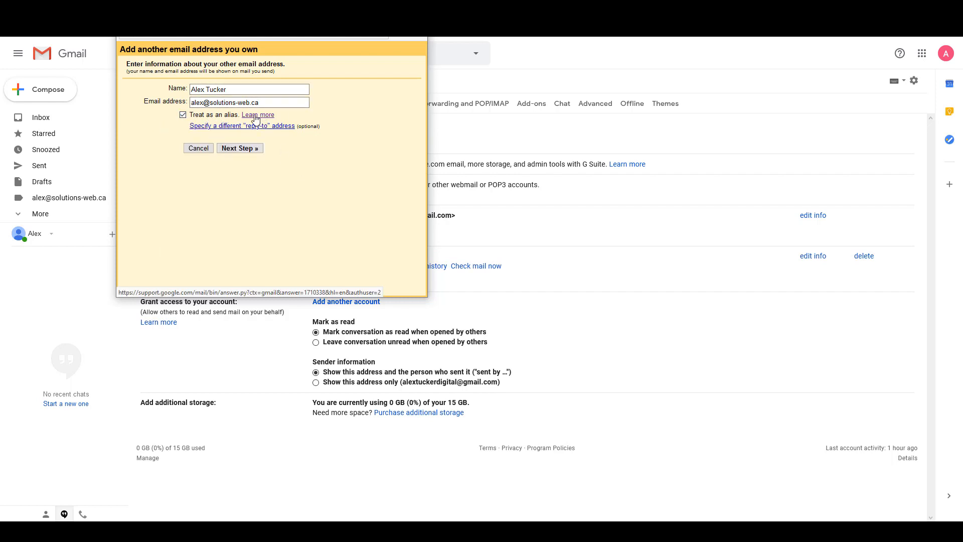
pyautogui.moveTo(147, 105)
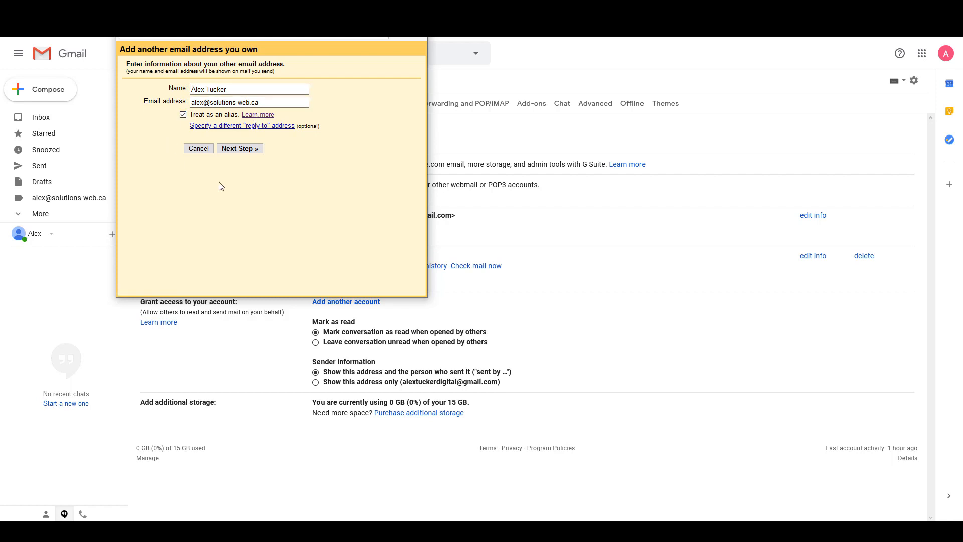
pyautogui.click(239, 149)
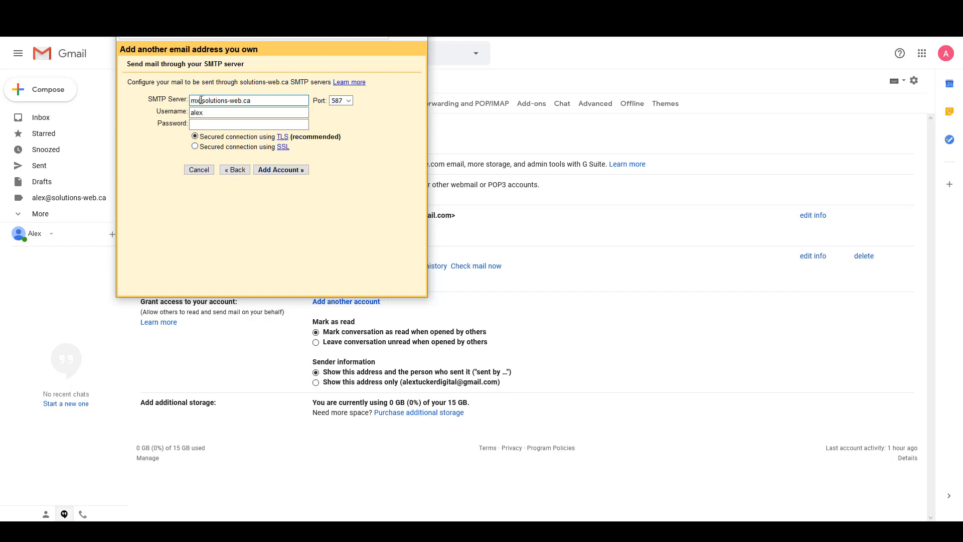
# Set SMTP server mail.solutions-web.ca on port 465 with the password and submit the account.
pyautogui.doubleClick(196, 101)
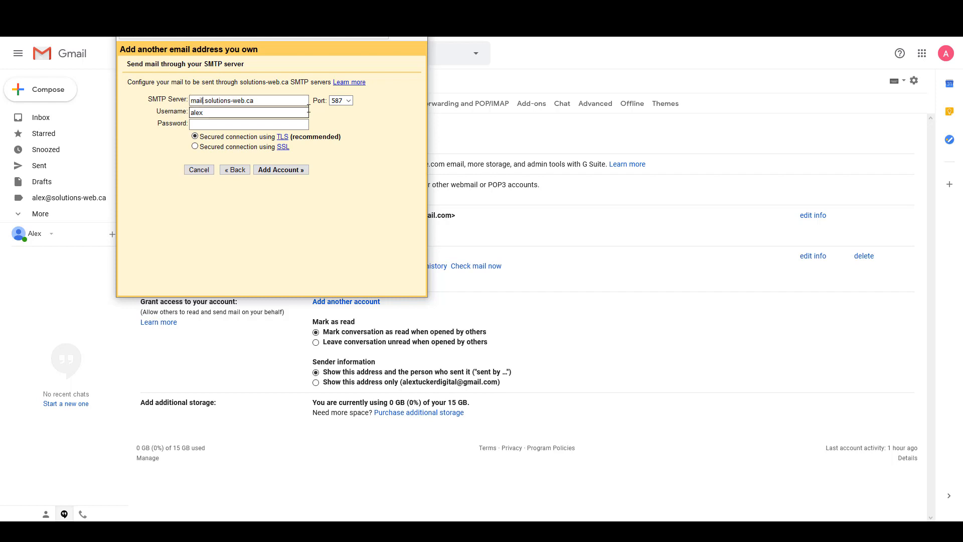
pyautogui.click(348, 101)
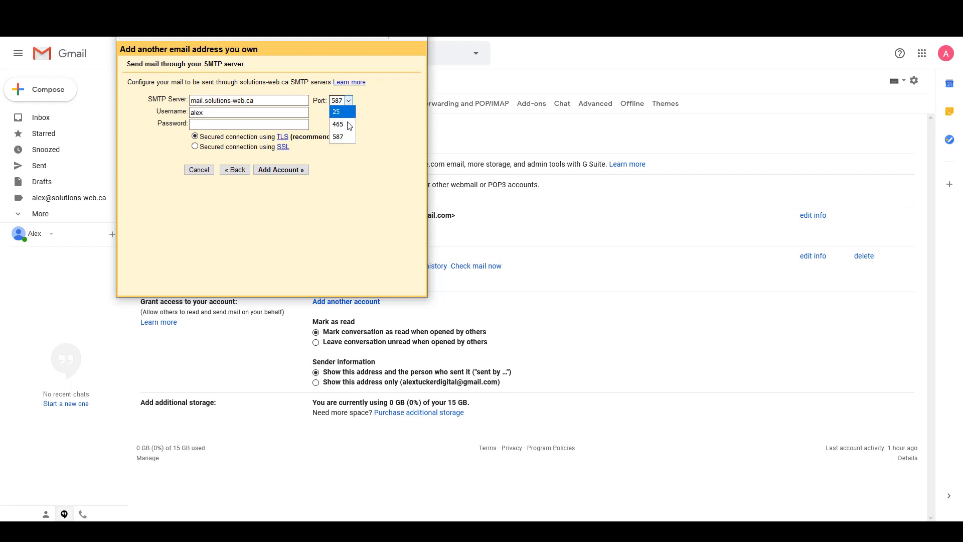
pyautogui.click(337, 124)
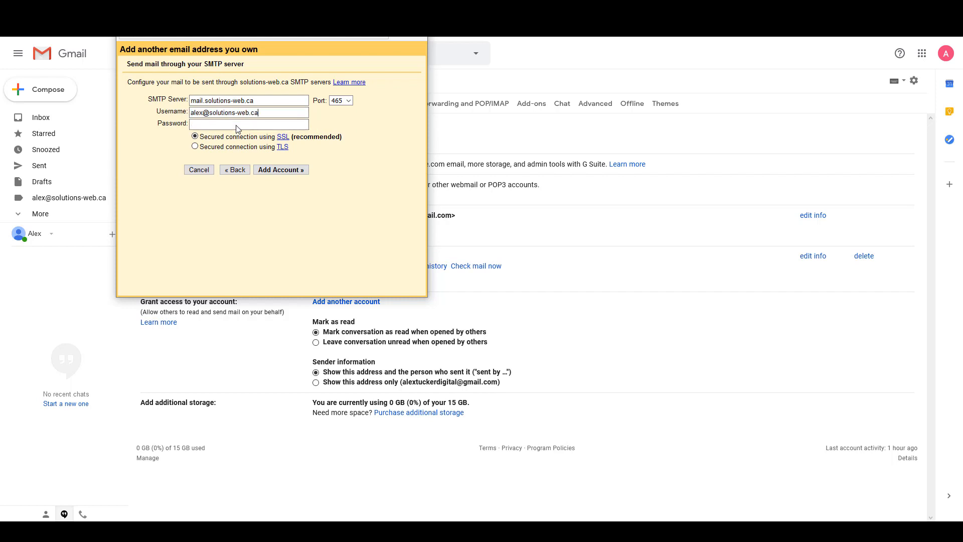
pyautogui.click(248, 123)
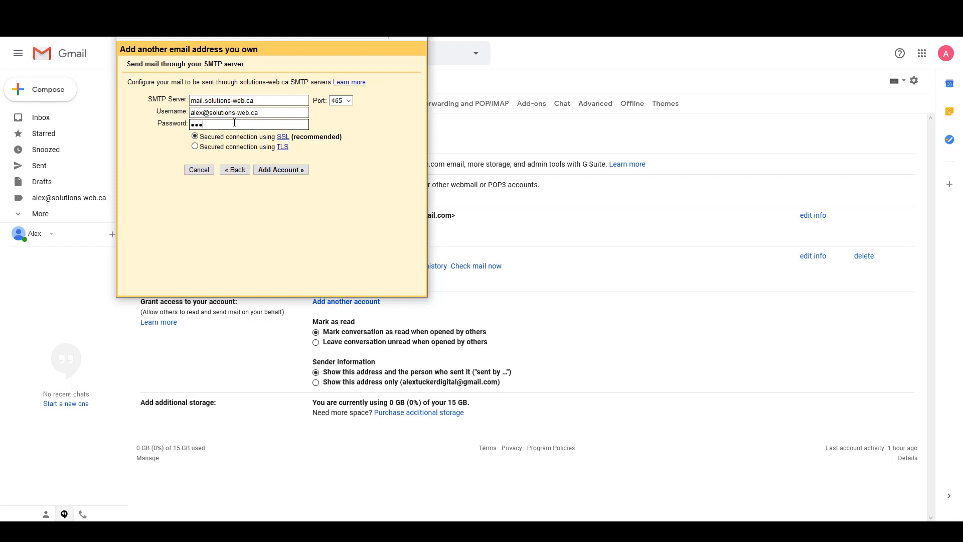
pyautogui.write('•••••')
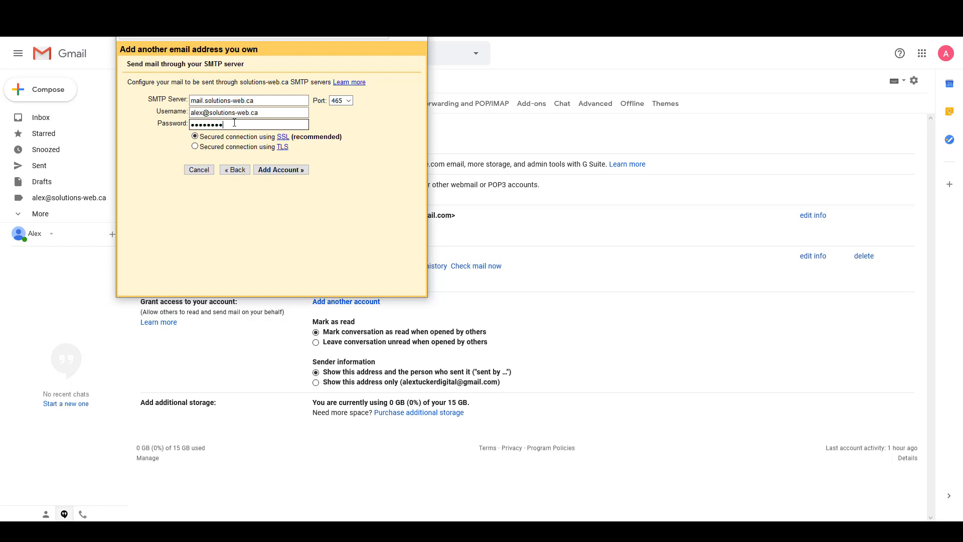
pyautogui.write('••')
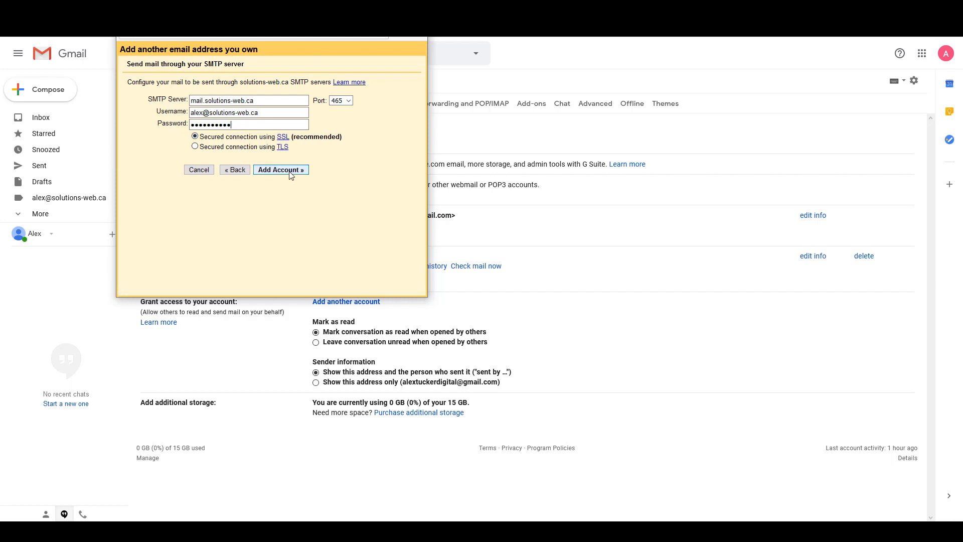
pyautogui.click(280, 170)
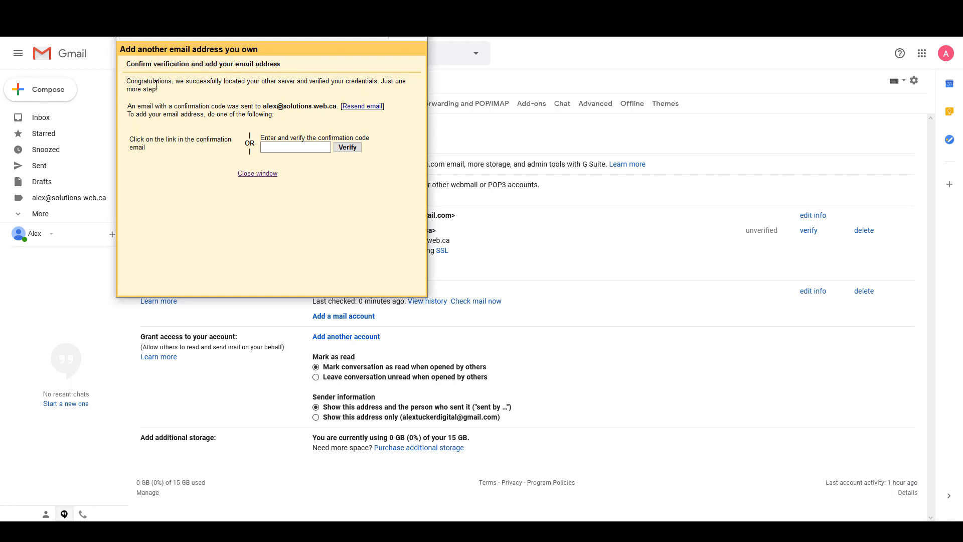
pyautogui.moveTo(324, 80)
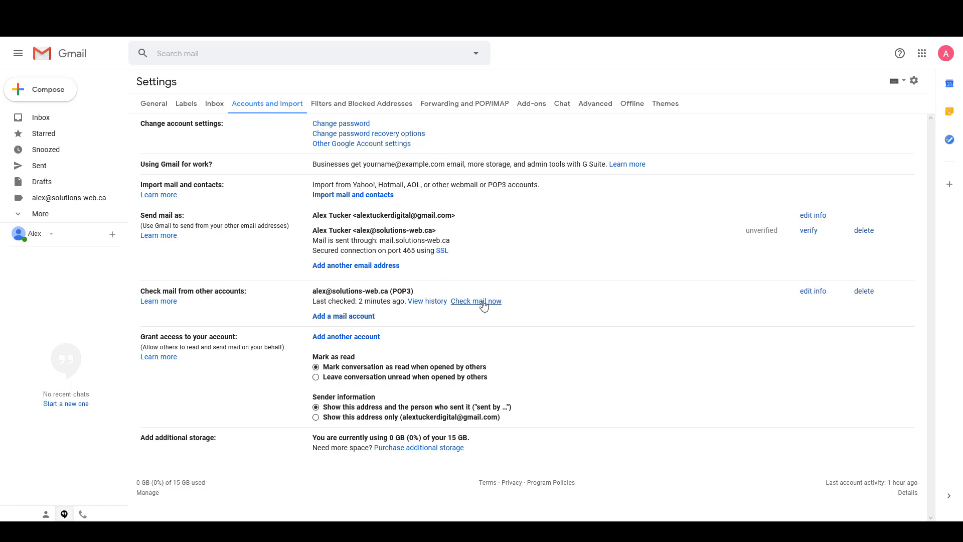
# Check mail now for the POP3 account so one message is fetched.
pyautogui.click(476, 301)
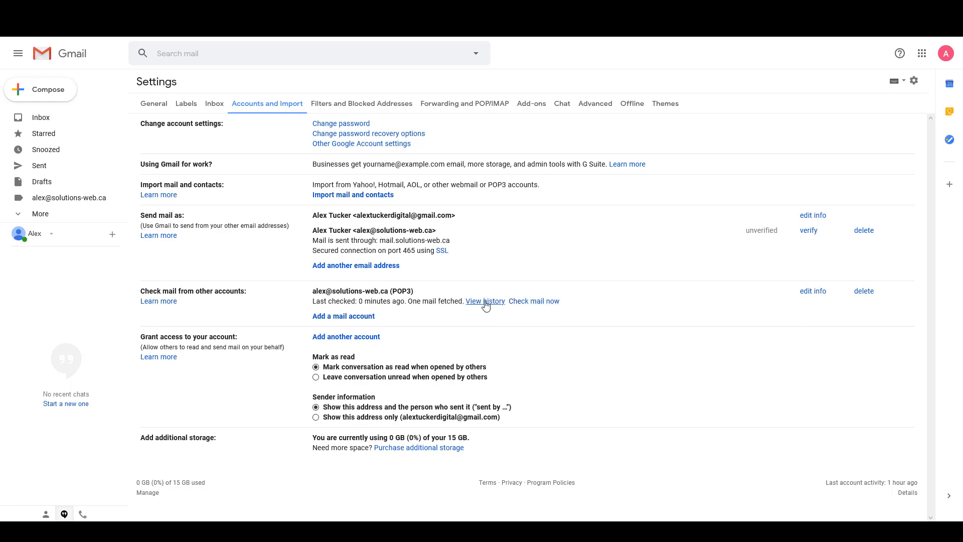
pyautogui.moveTo(42, 117)
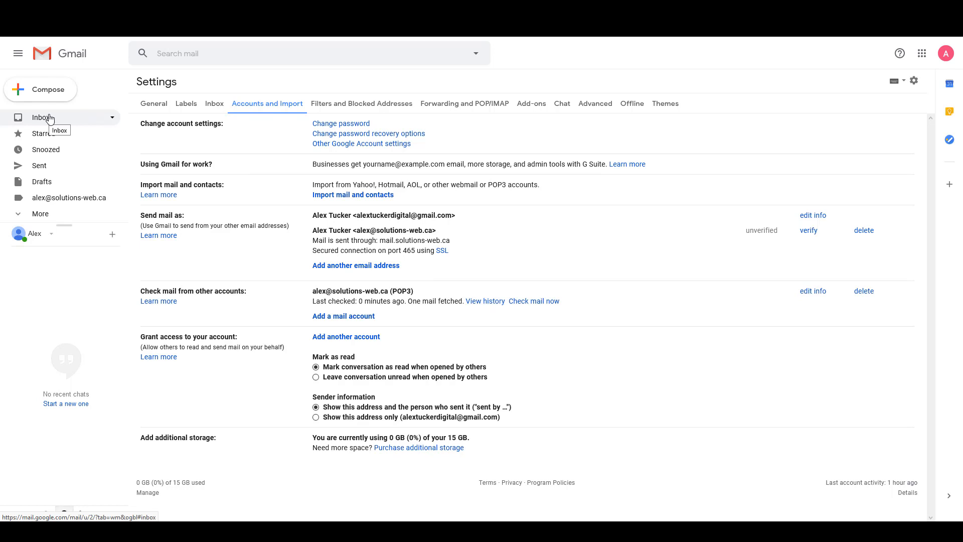
pyautogui.click(42, 118)
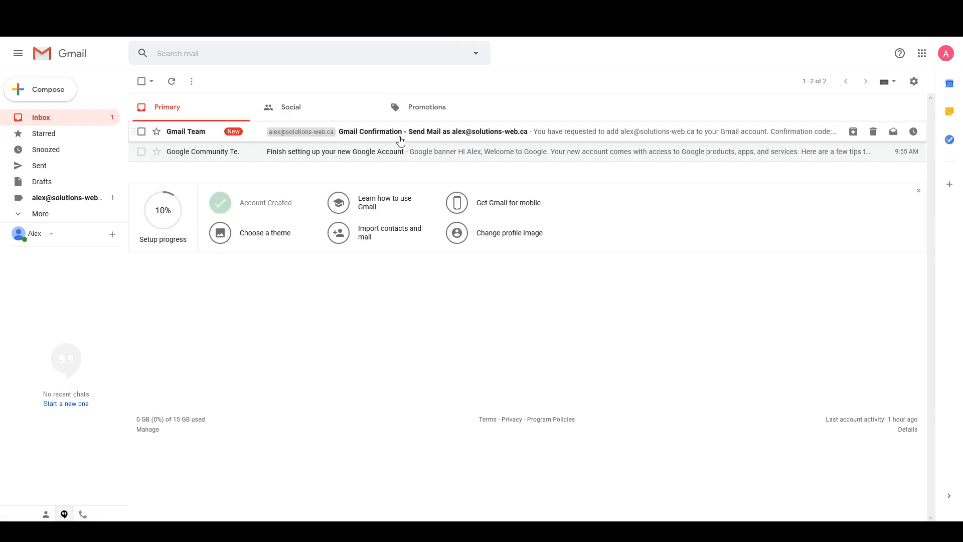
pyautogui.click(433, 132)
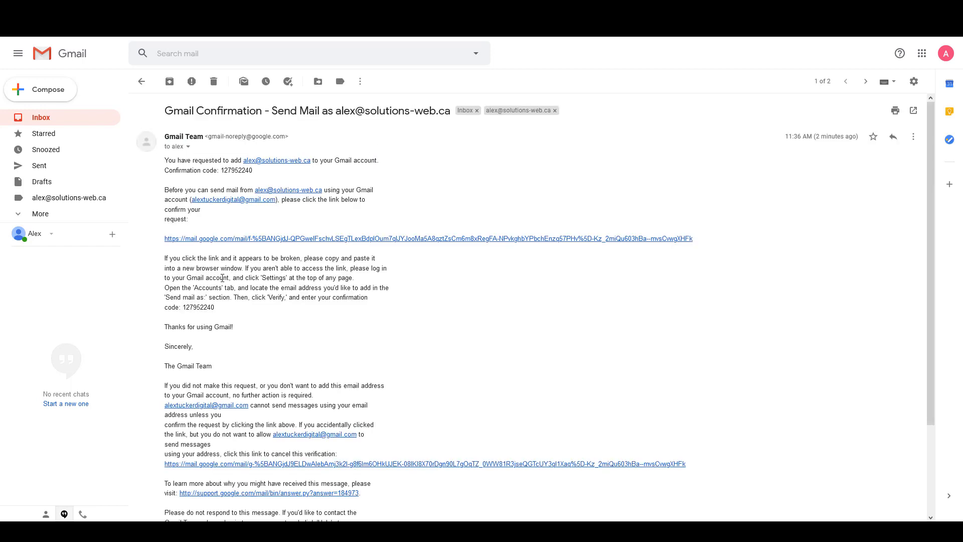
pyautogui.doubleClick(197, 307)
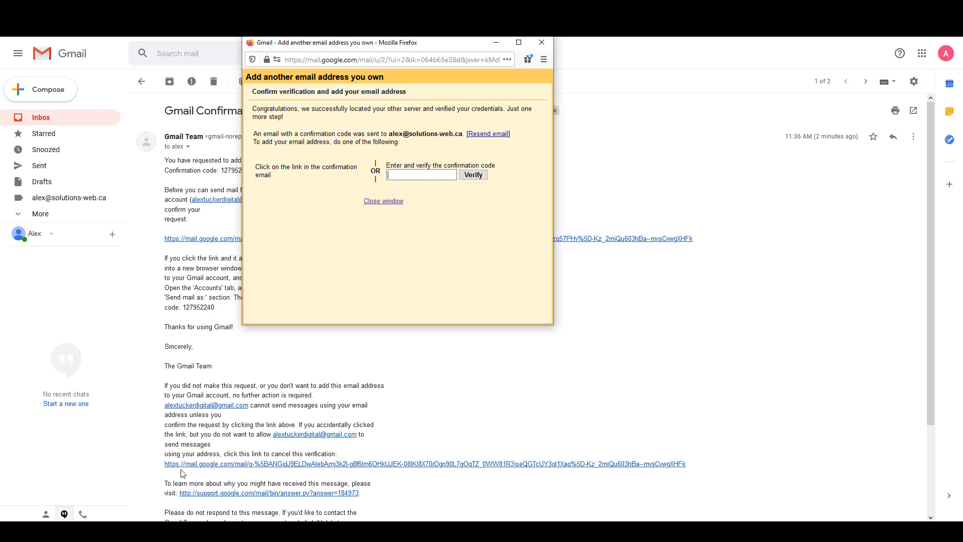
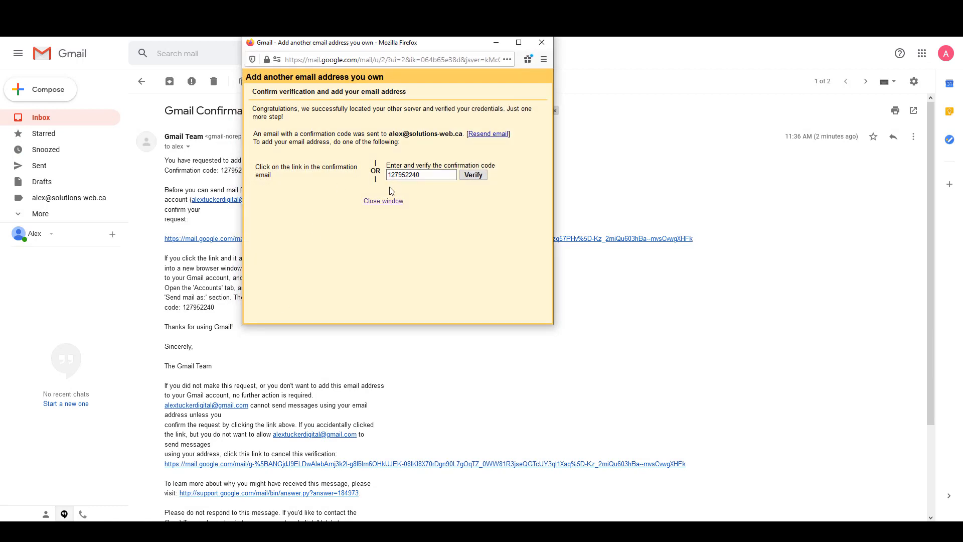
pyautogui.click(383, 201)
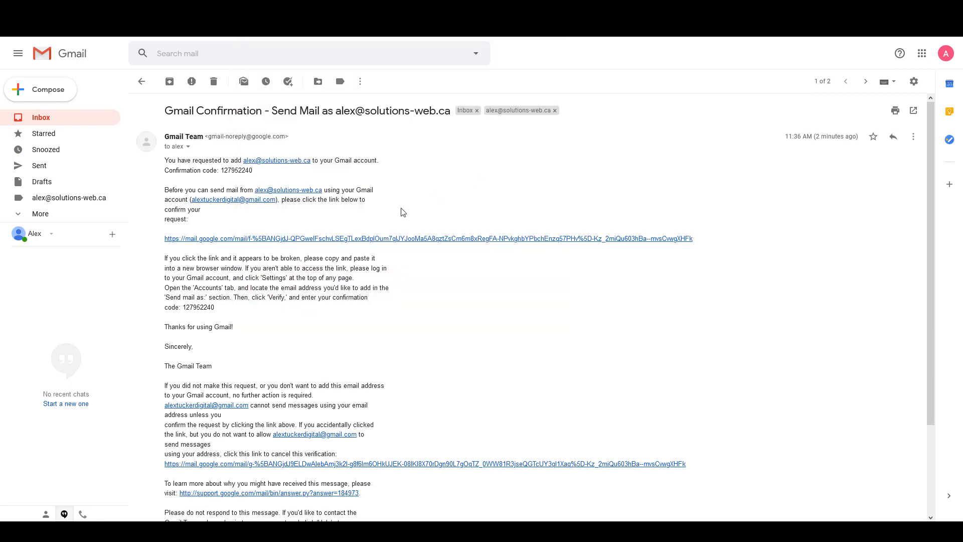
pyautogui.moveTo(43, 134)
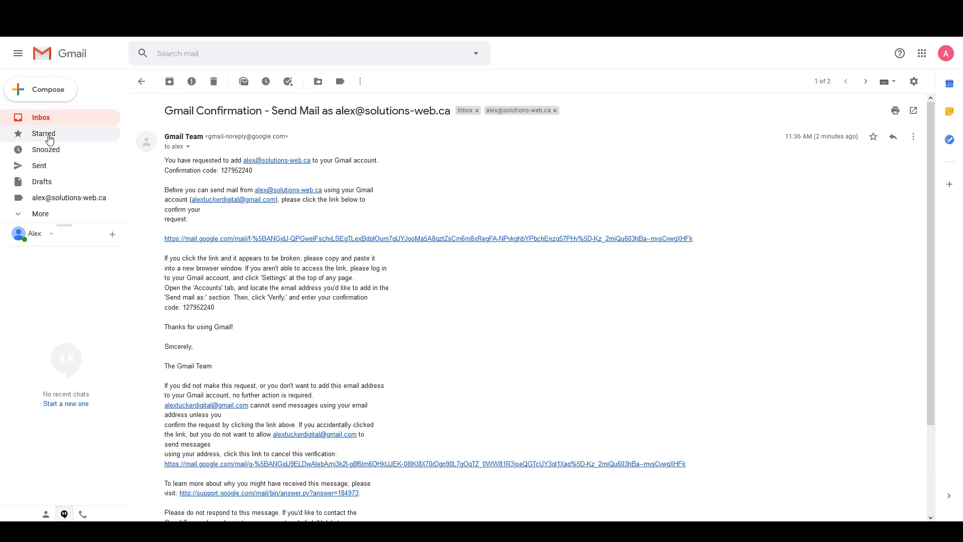
pyautogui.click(141, 80)
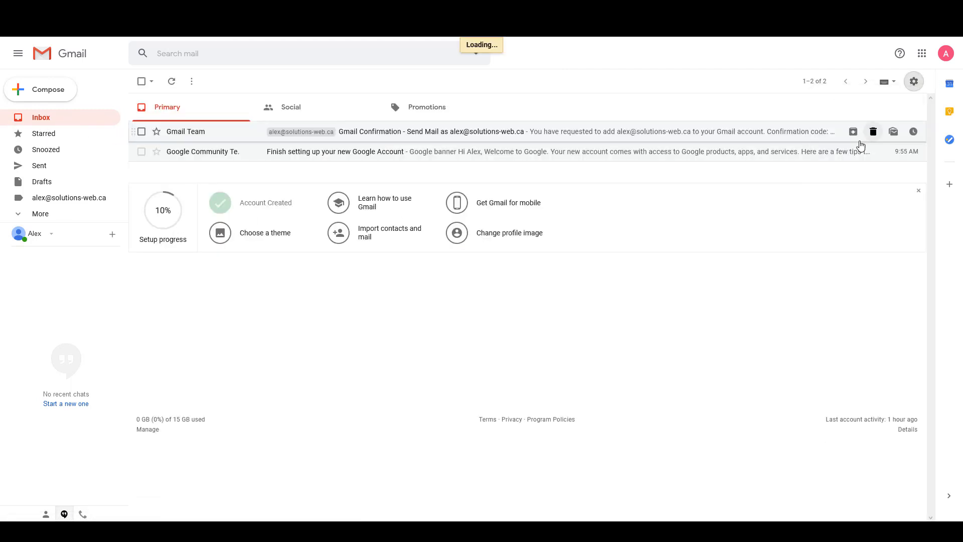
# In Accounts and Import, select replying from the same address the message was sent to.
pyautogui.click(913, 81)
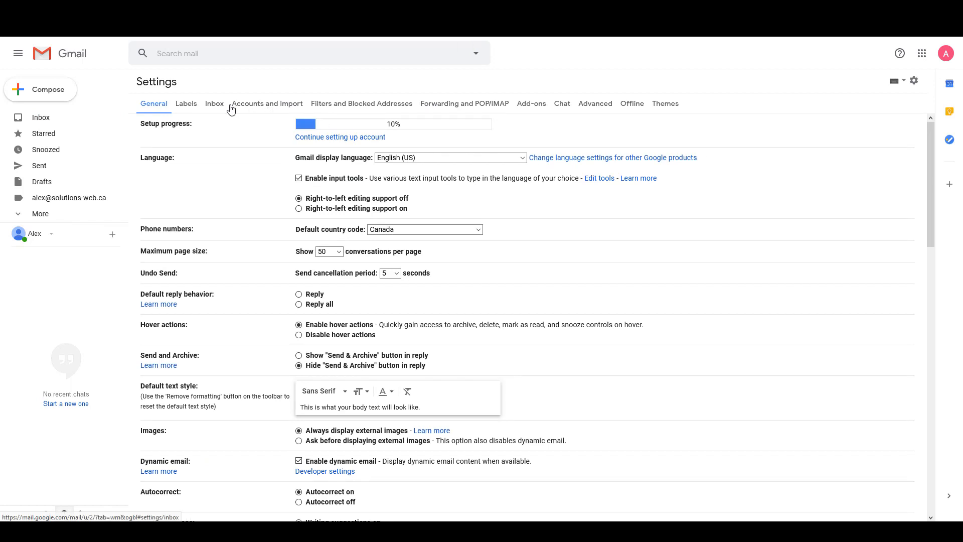
pyautogui.click(266, 103)
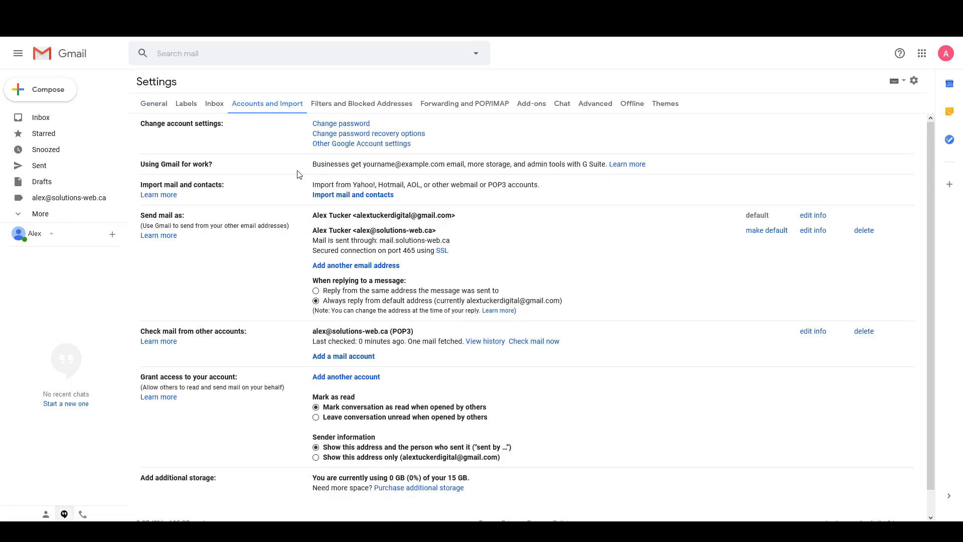
pyautogui.scroll(-3)
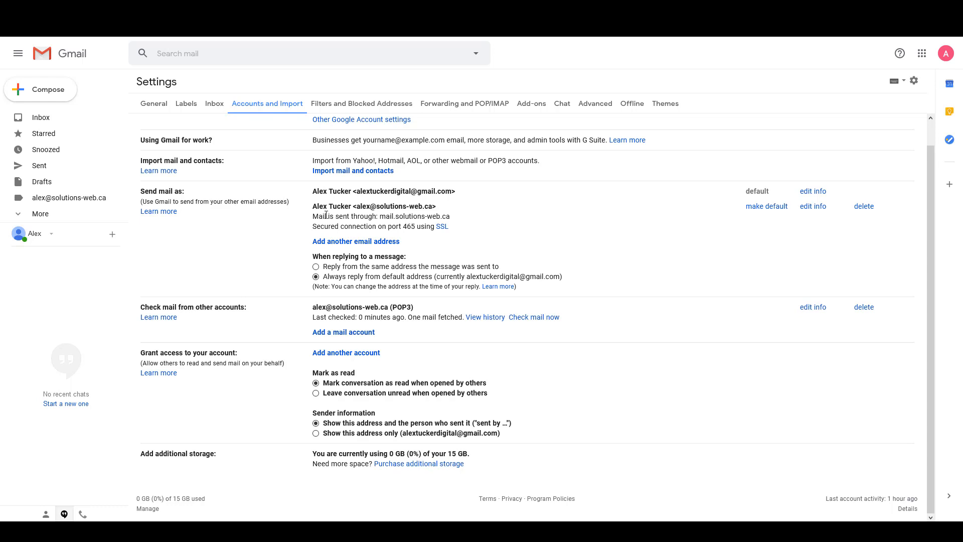
pyautogui.click(316, 267)
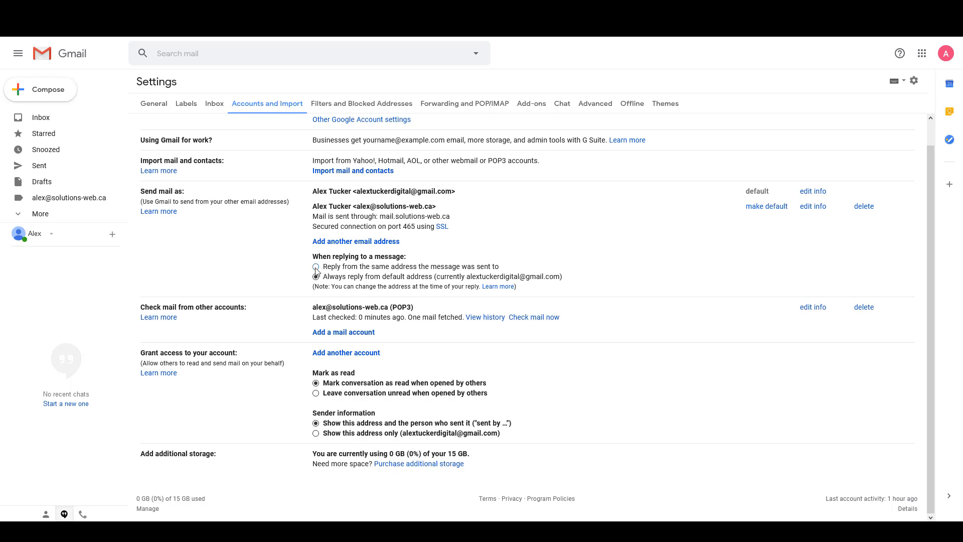
pyautogui.click(316, 265)
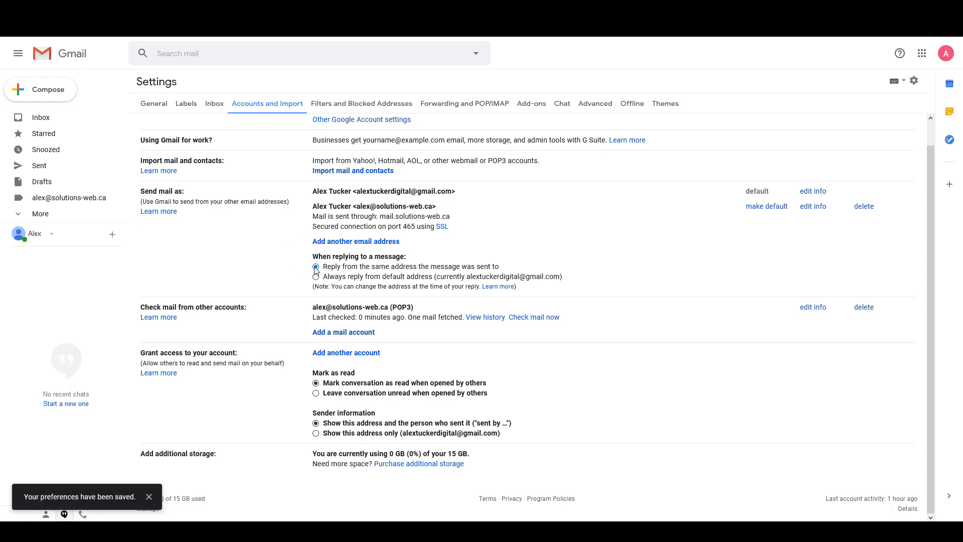
pyautogui.click(315, 267)
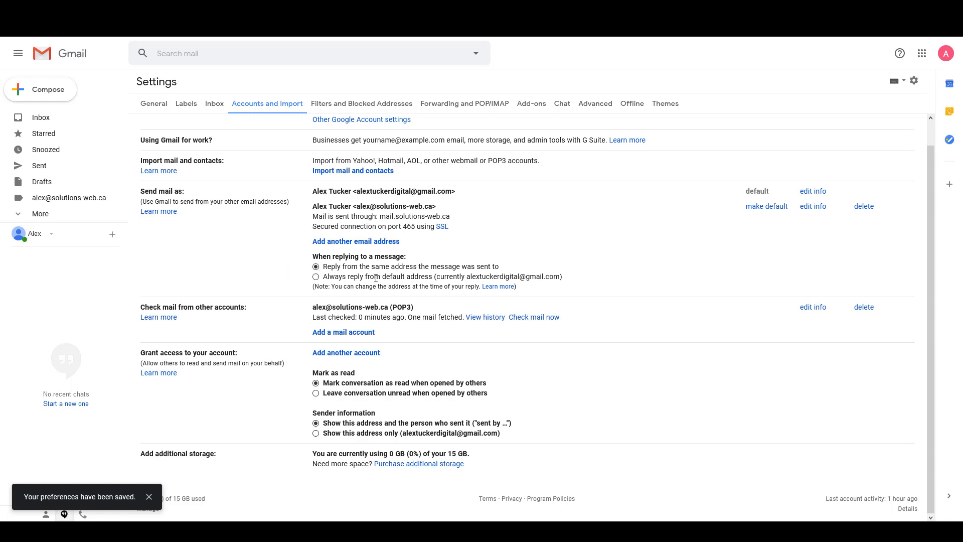
pyautogui.moveTo(306, 256)
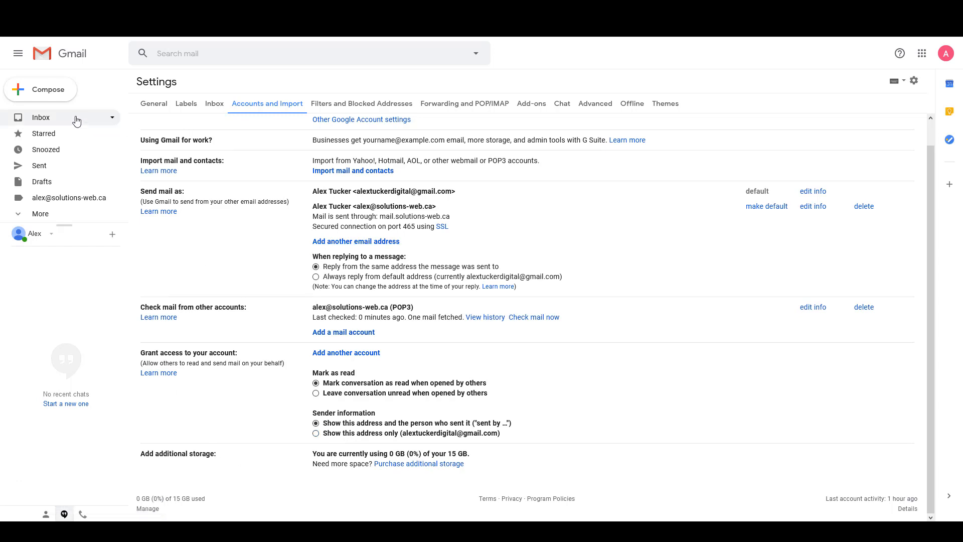
# Compose a new message from the solutions-web.ca sender address and save it as a draft.
pyautogui.click(40, 117)
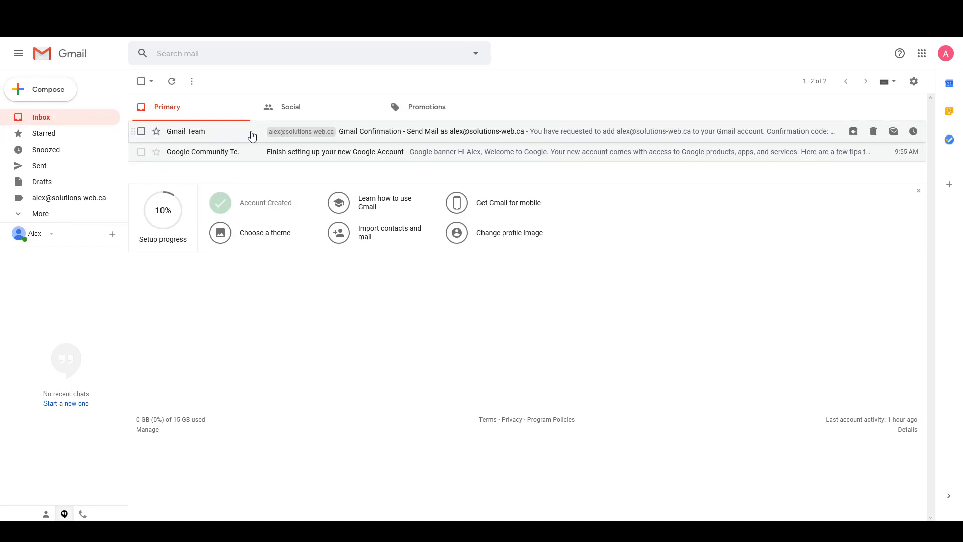
pyautogui.click(40, 90)
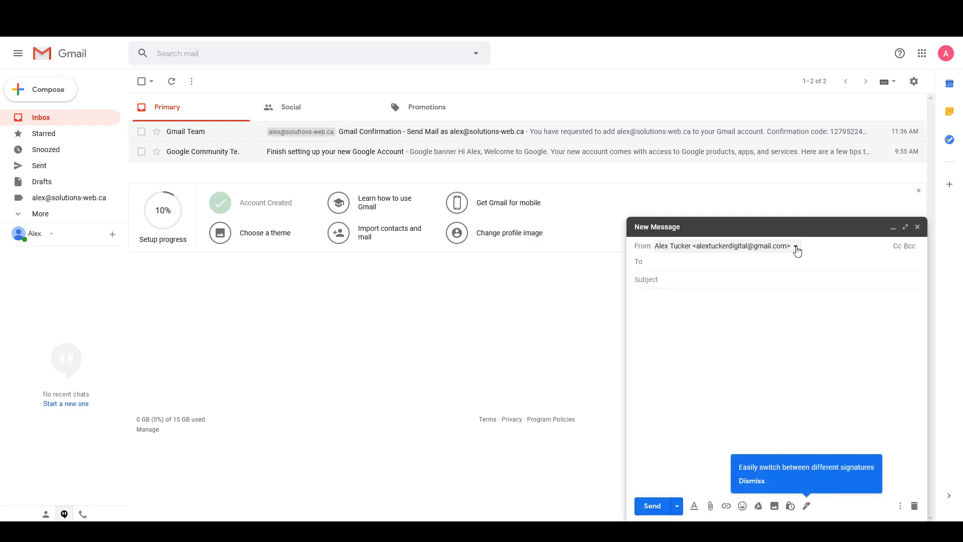
pyautogui.click(796, 246)
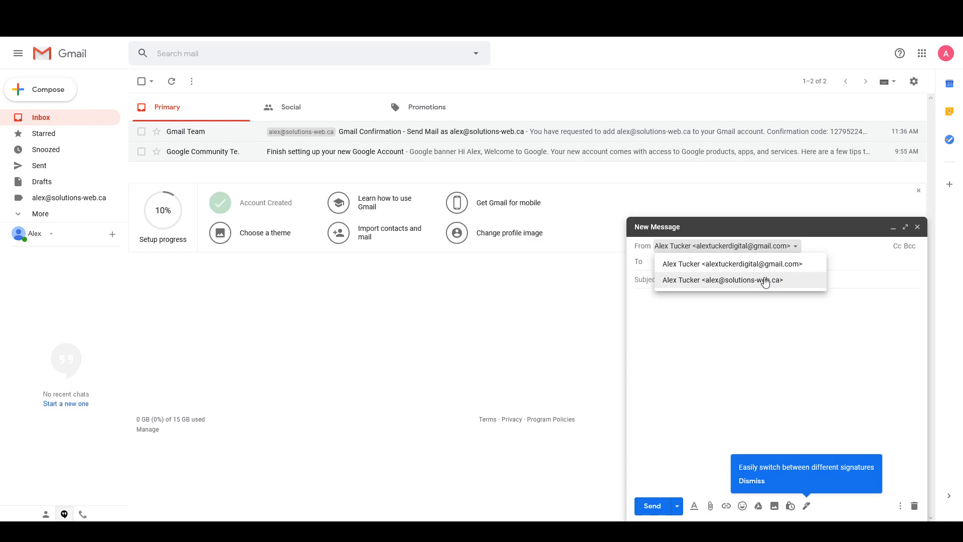
pyautogui.click(723, 280)
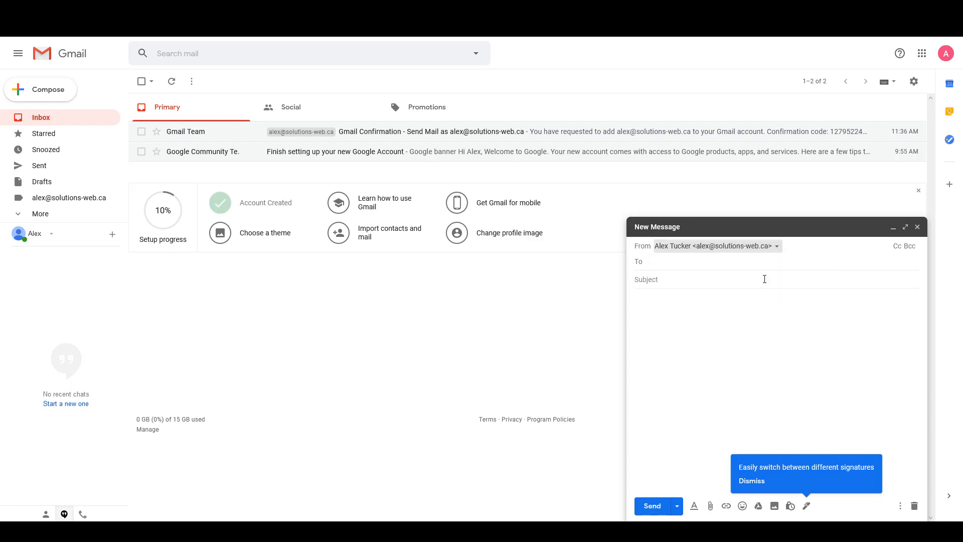
pyautogui.moveTo(714, 272)
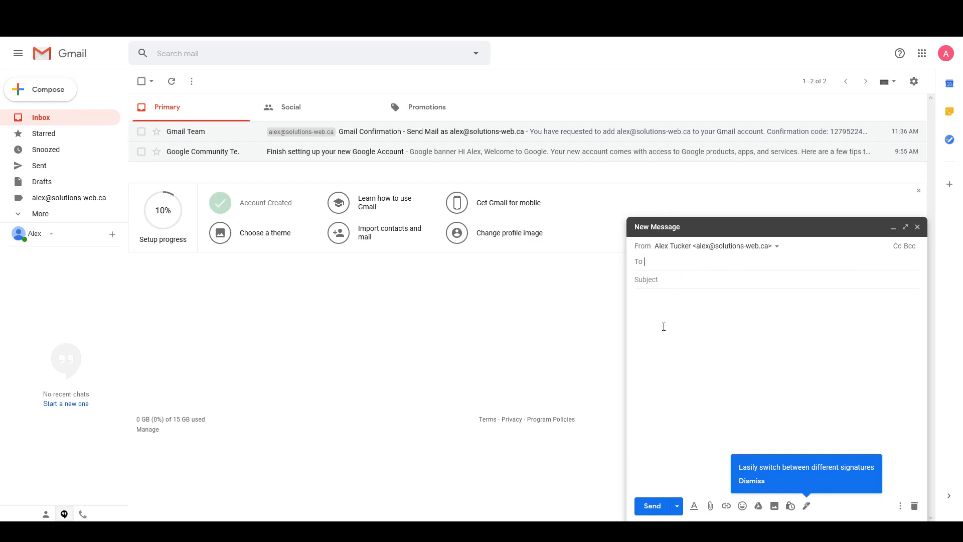
pyautogui.moveTo(918, 227)
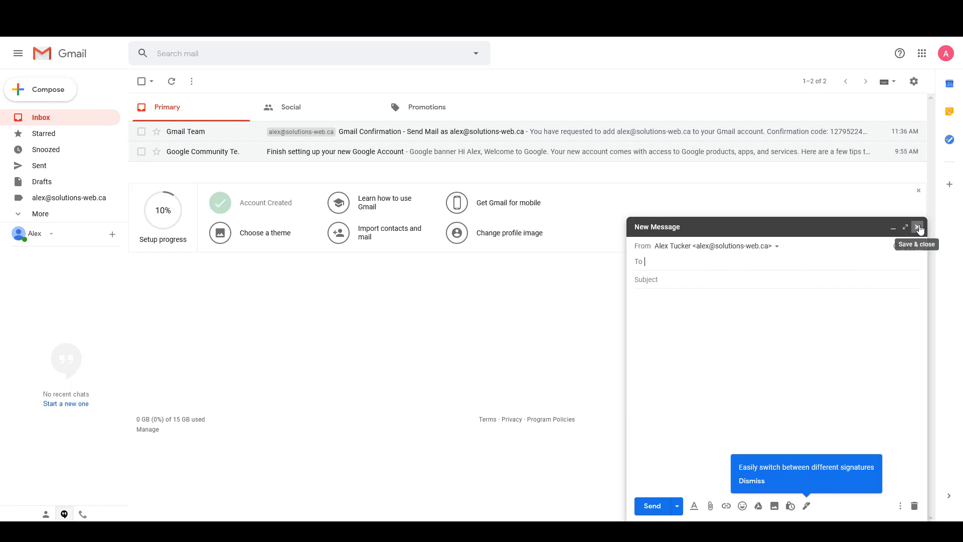
pyautogui.click(918, 226)
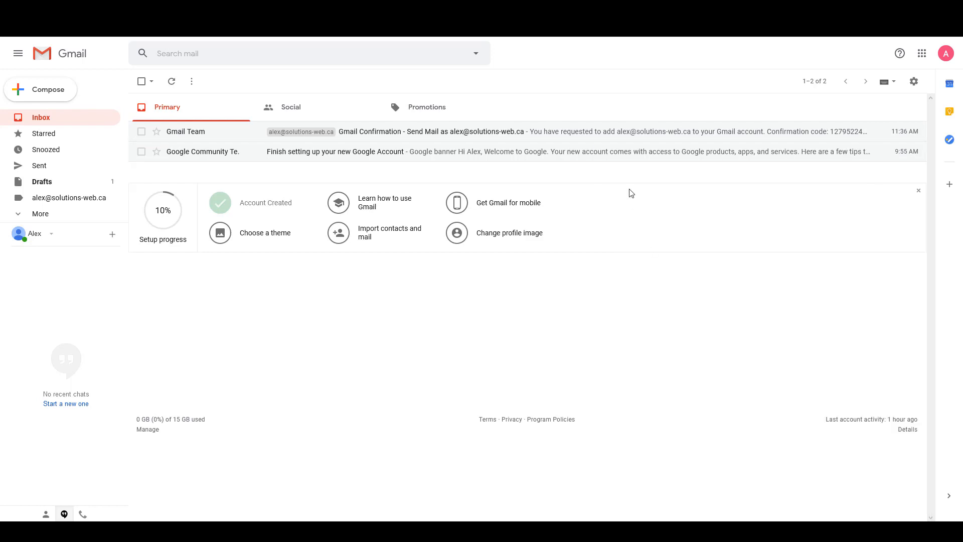